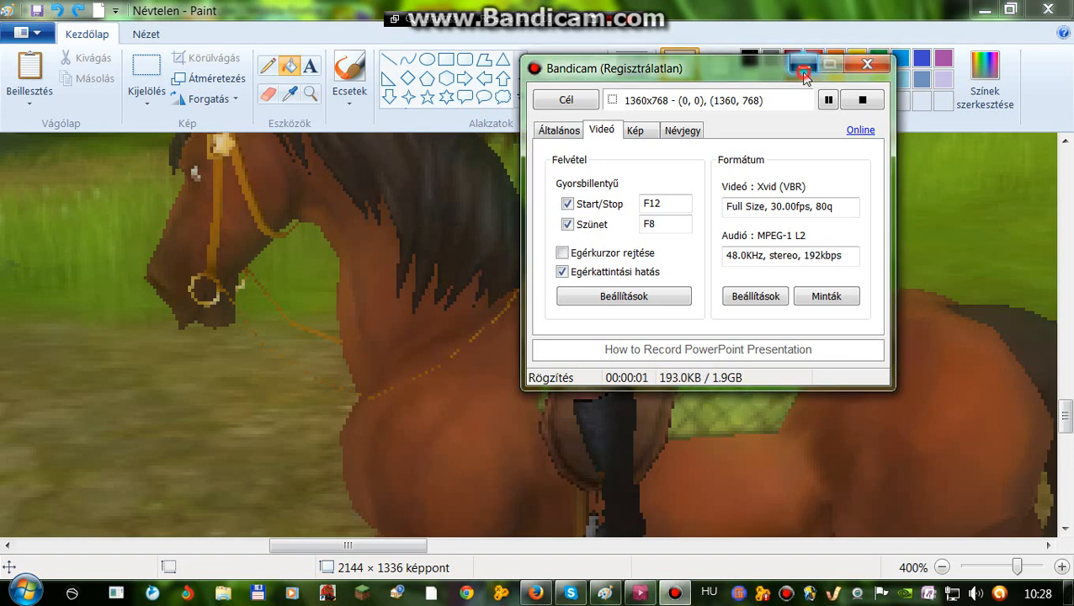
# Step: Minimize the Bandicam recorder window so it no longer covers the horse screenshot
pyautogui.click(805, 69)
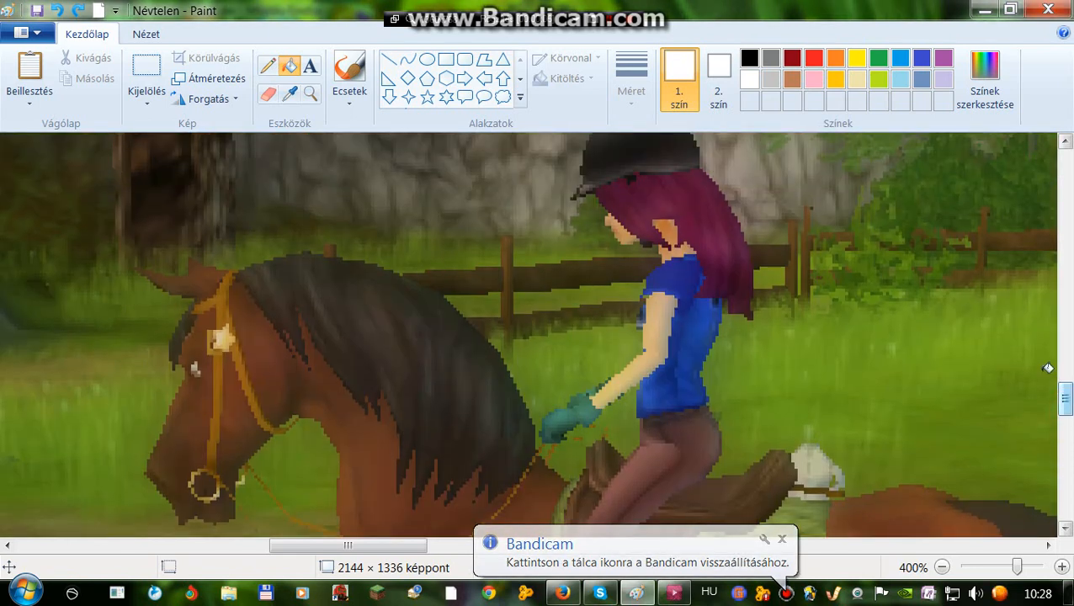
pyautogui.moveTo(655, 131)
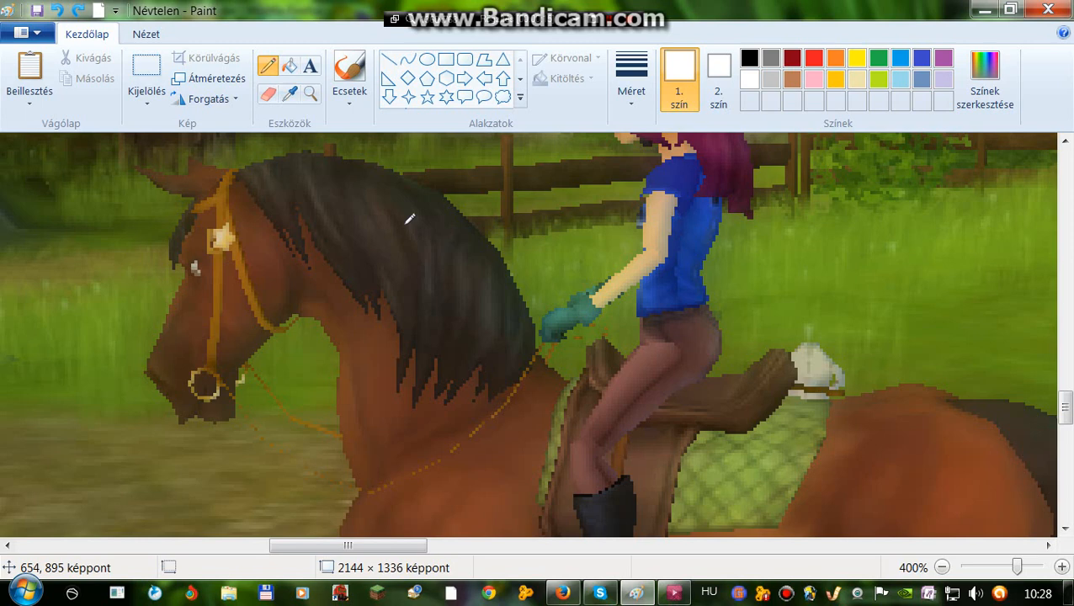
pyautogui.moveTo(789, 73)
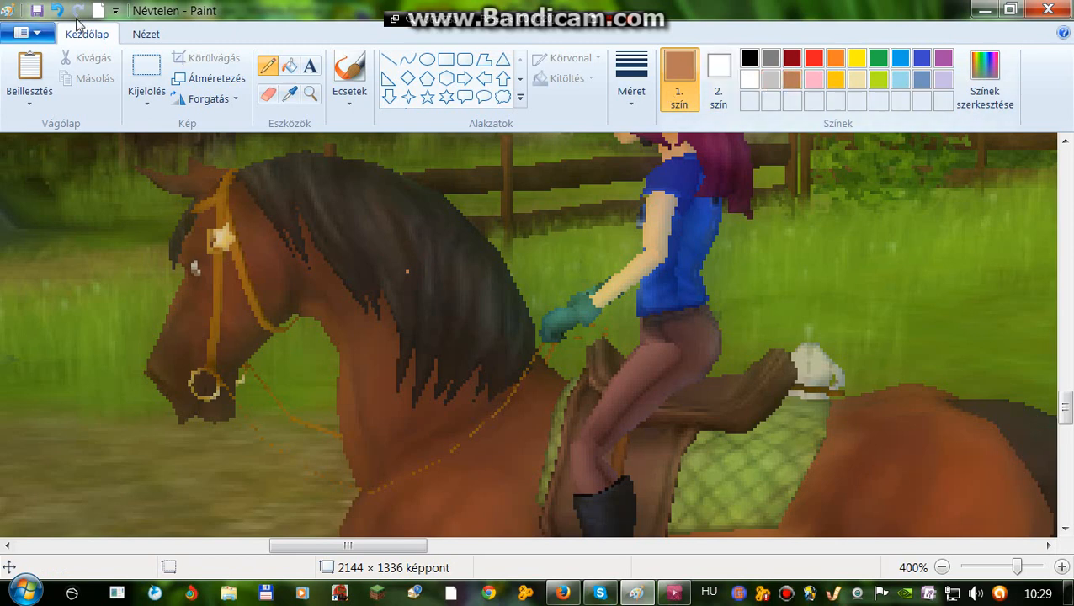
pyautogui.moveTo(367, 238)
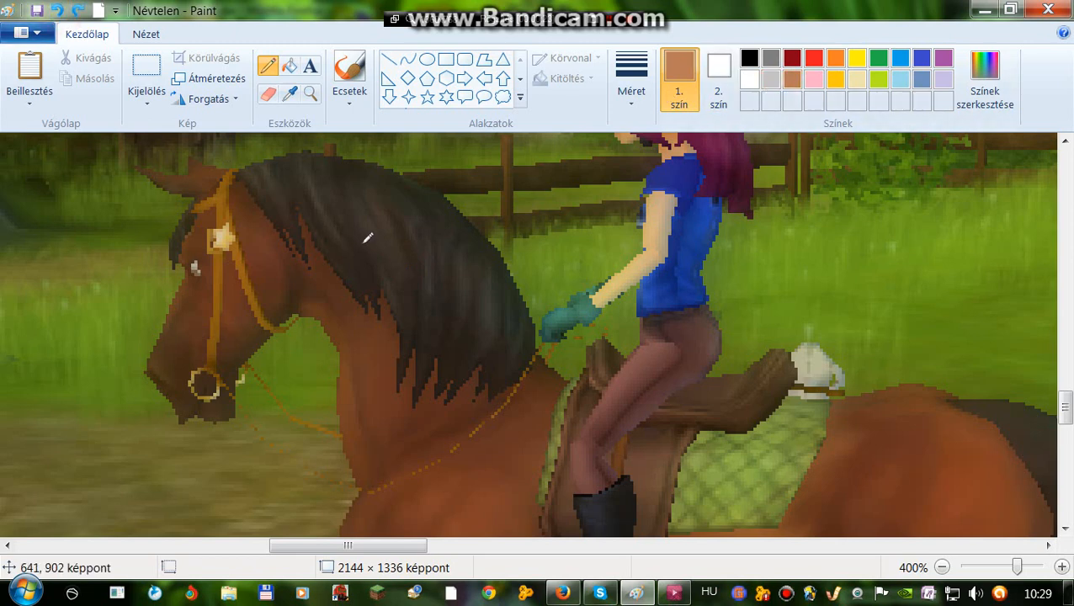
pyautogui.moveTo(373, 236)
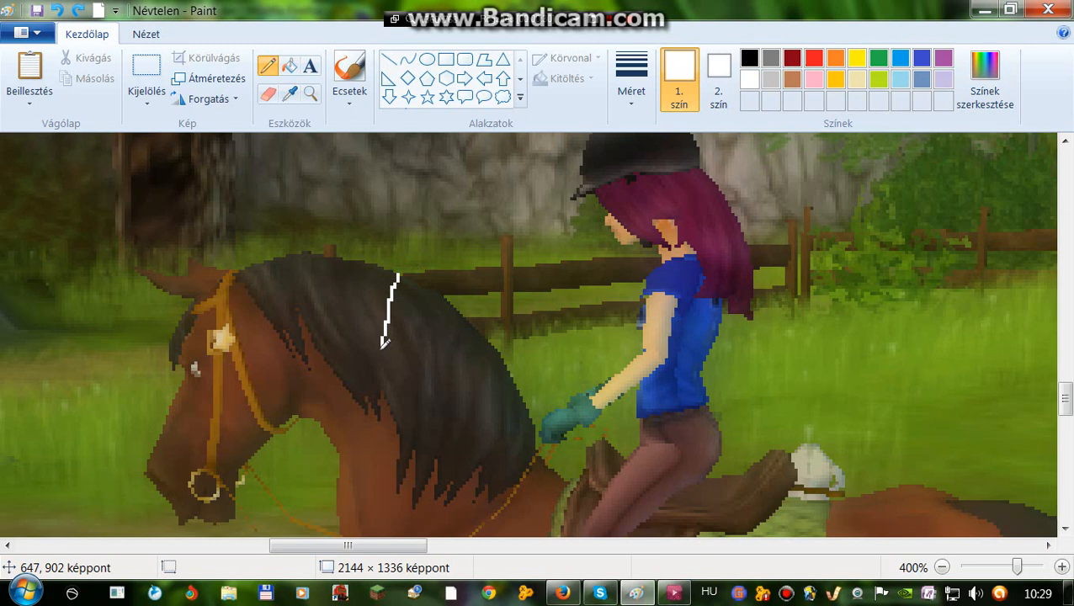
# Step: Extend the first white line and add a second white line to outline a mane strand
pyautogui.moveTo(391, 341); pyautogui.dragTo(379, 404)
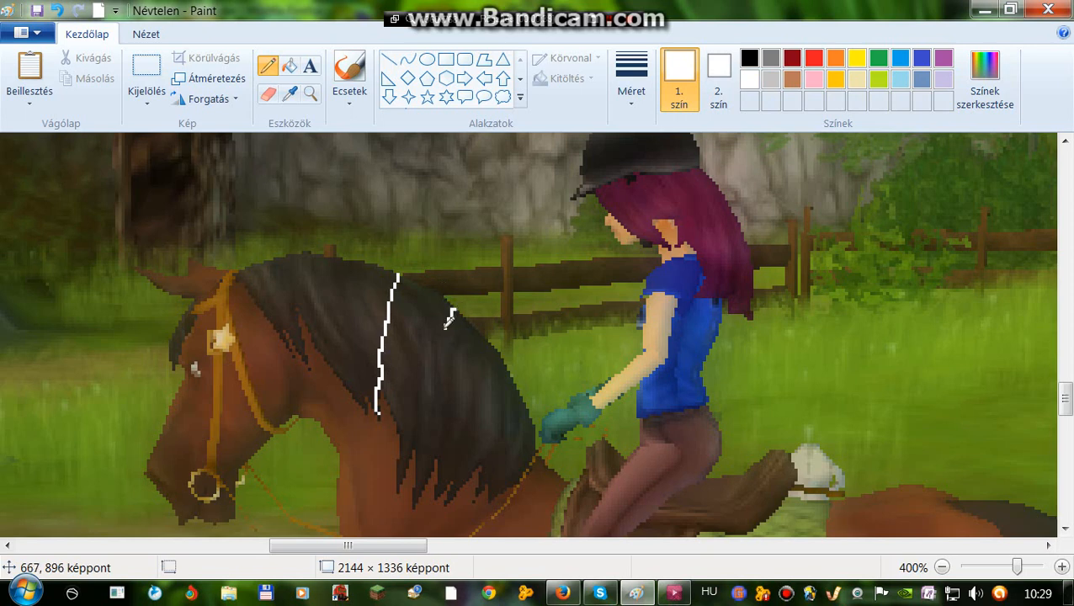
pyautogui.moveTo(451, 320); pyautogui.dragTo(432, 433)
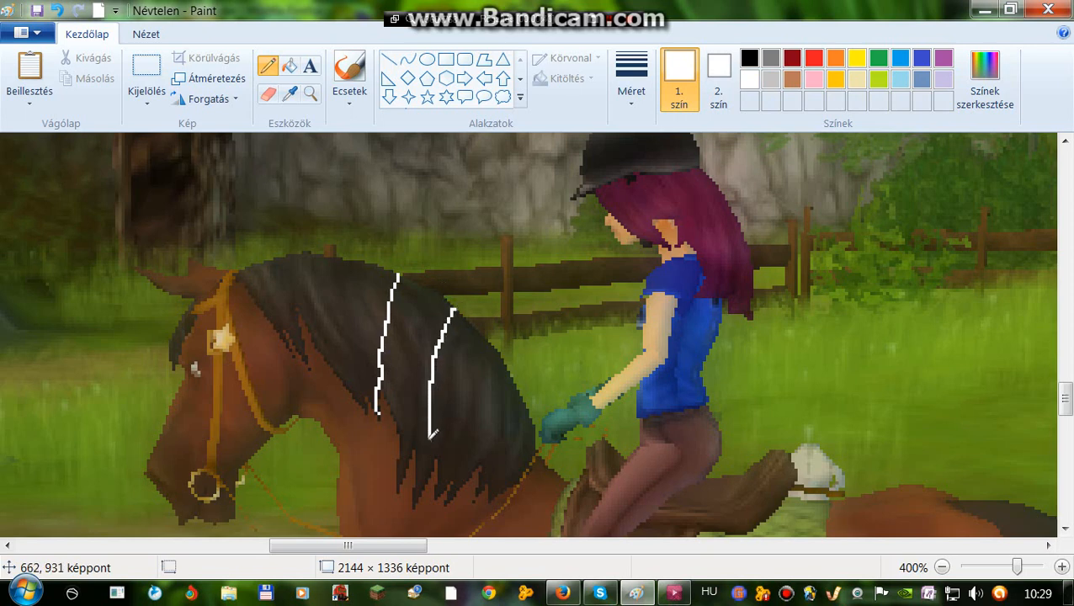
pyautogui.moveTo(432, 434); pyautogui.dragTo(421, 488)
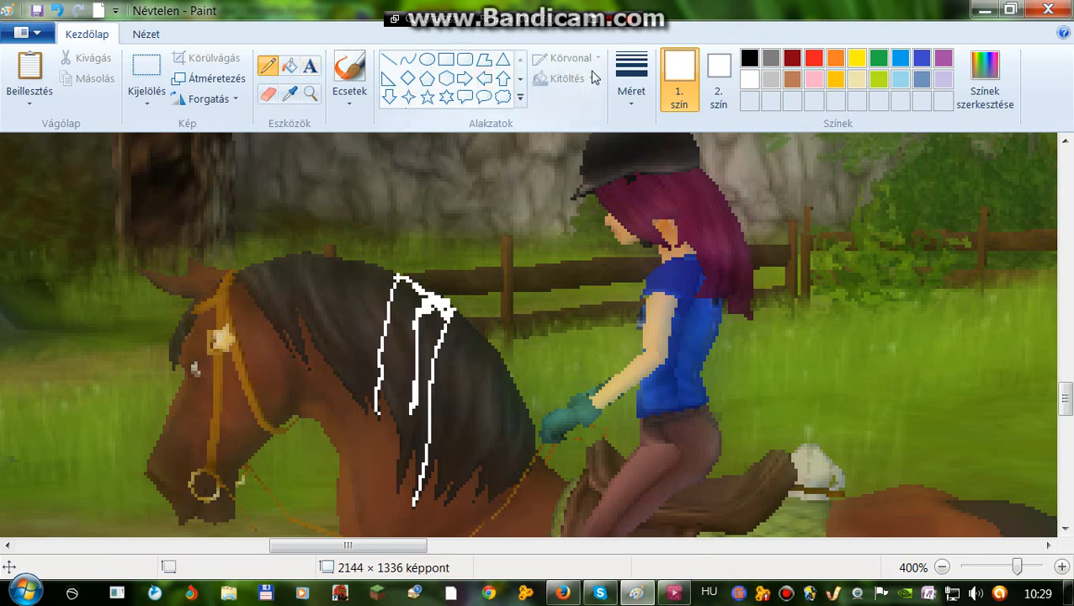
# Step: Colour in the outlined mane strand with the white pencil
pyautogui.click(631, 80)
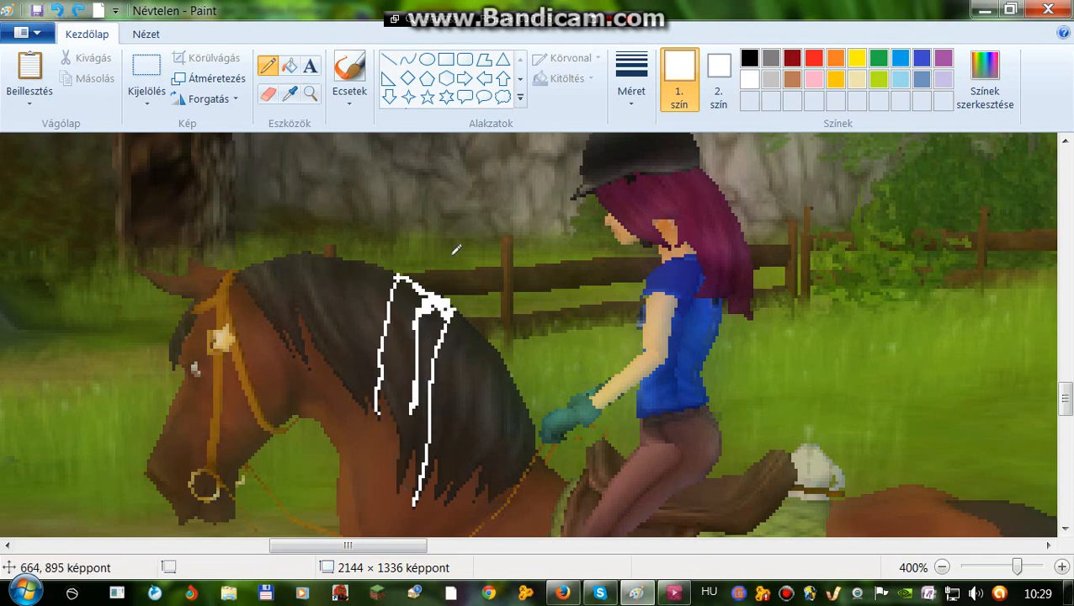
pyautogui.click(631, 80)
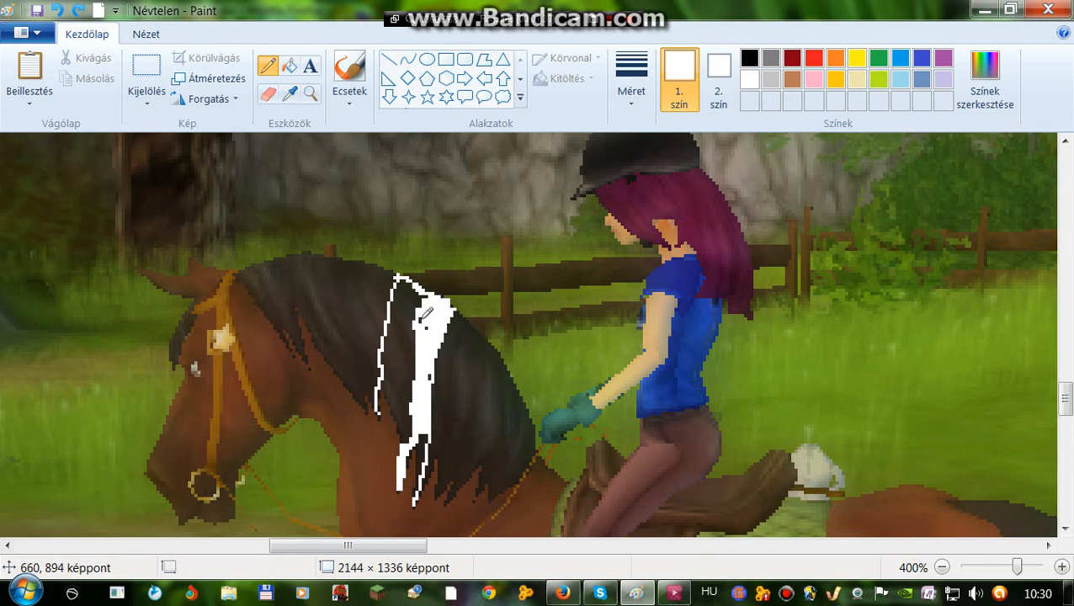
pyautogui.moveTo(425, 329)
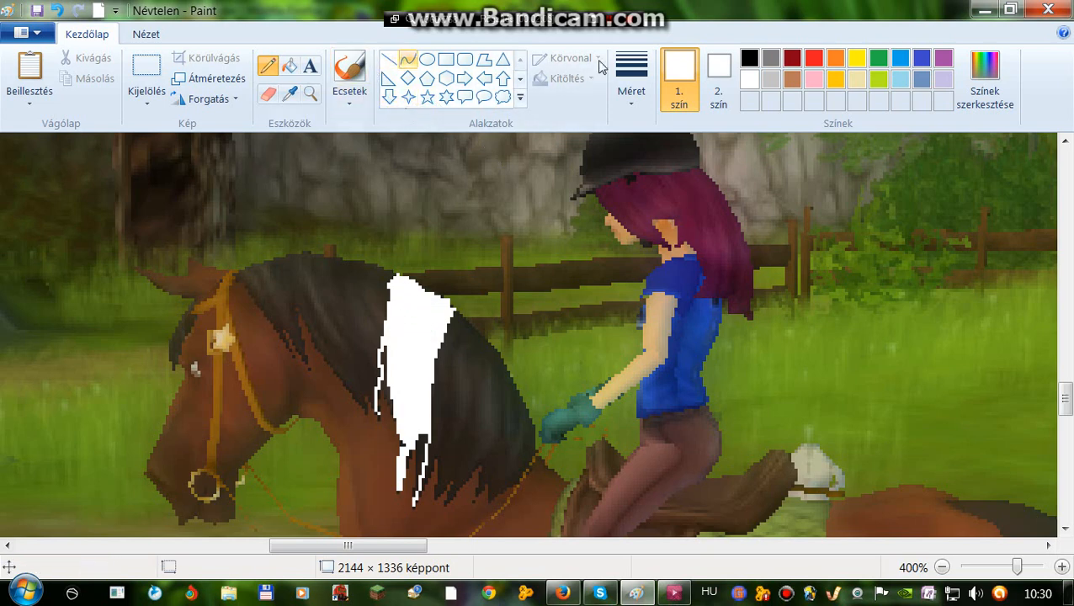
# Step: Touch up the dark specks along the white mane patch's lower edges
pyautogui.click(631, 80)
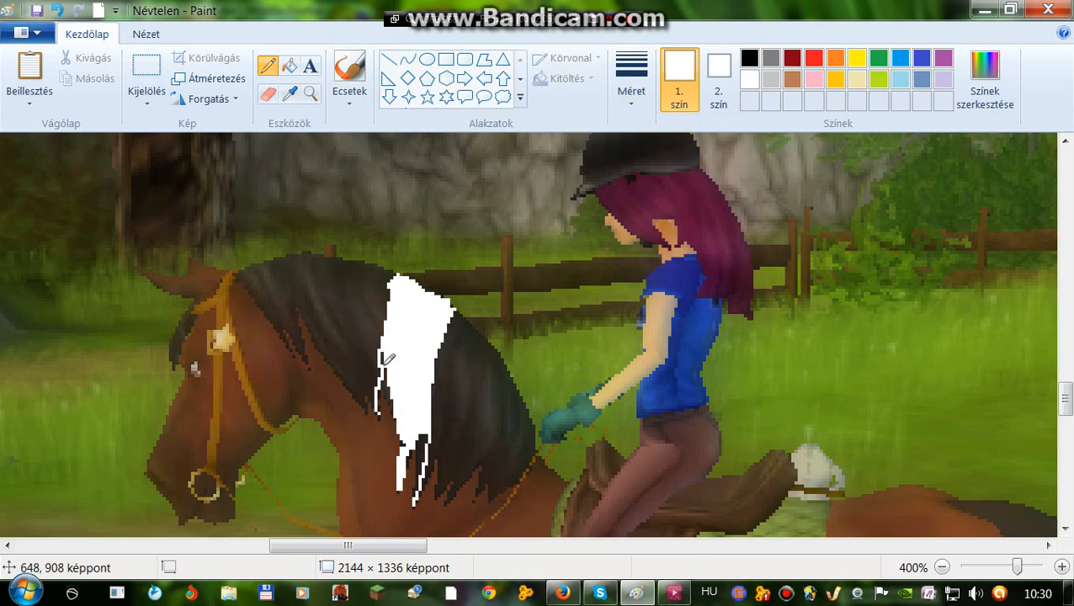
pyautogui.moveTo(389, 375)
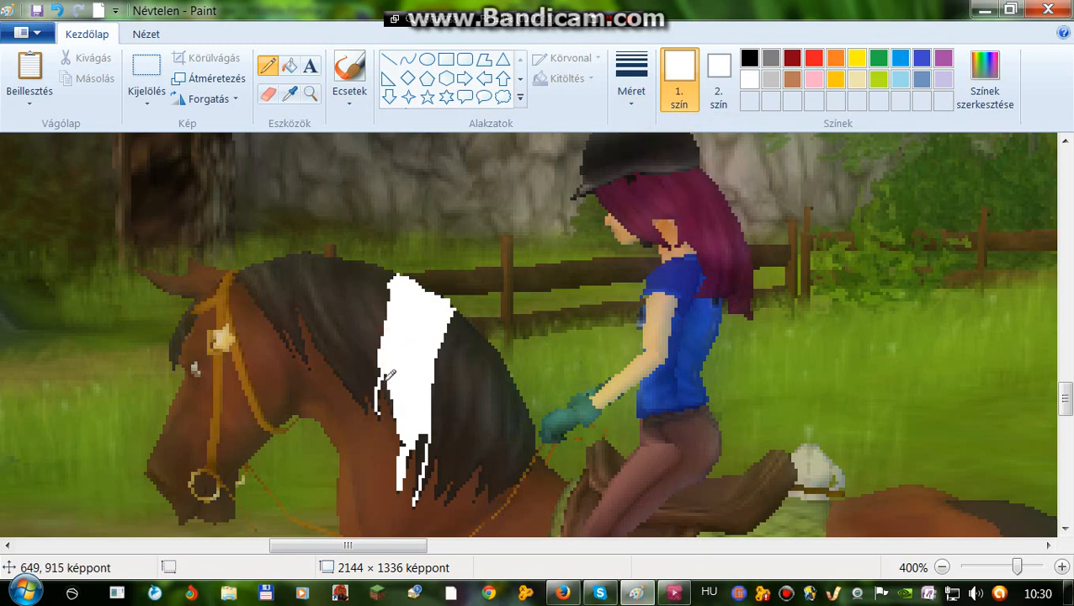
pyautogui.moveTo(396, 398)
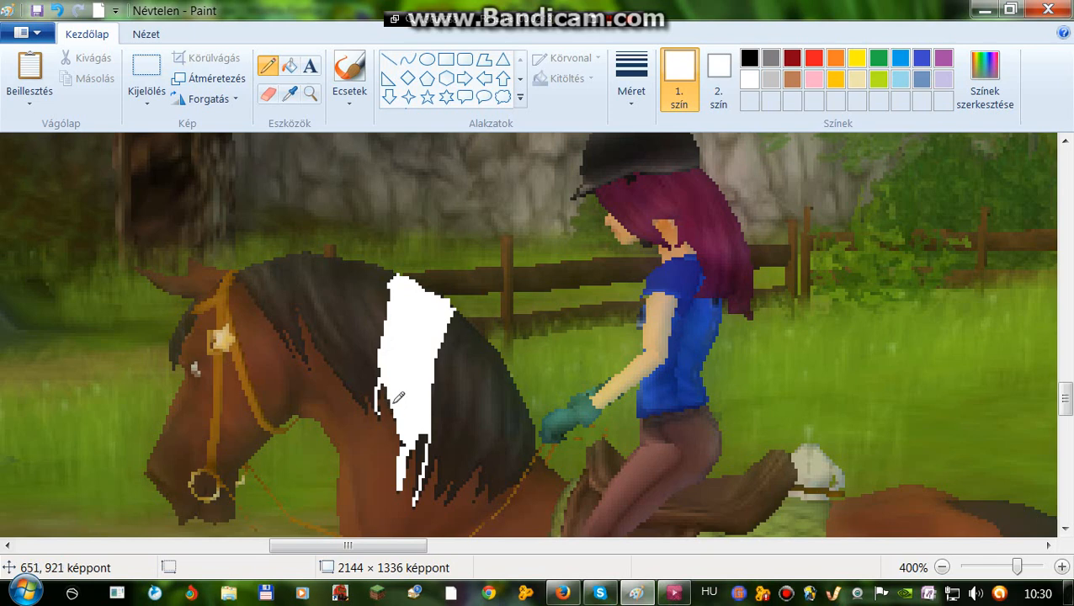
pyautogui.moveTo(388, 380)
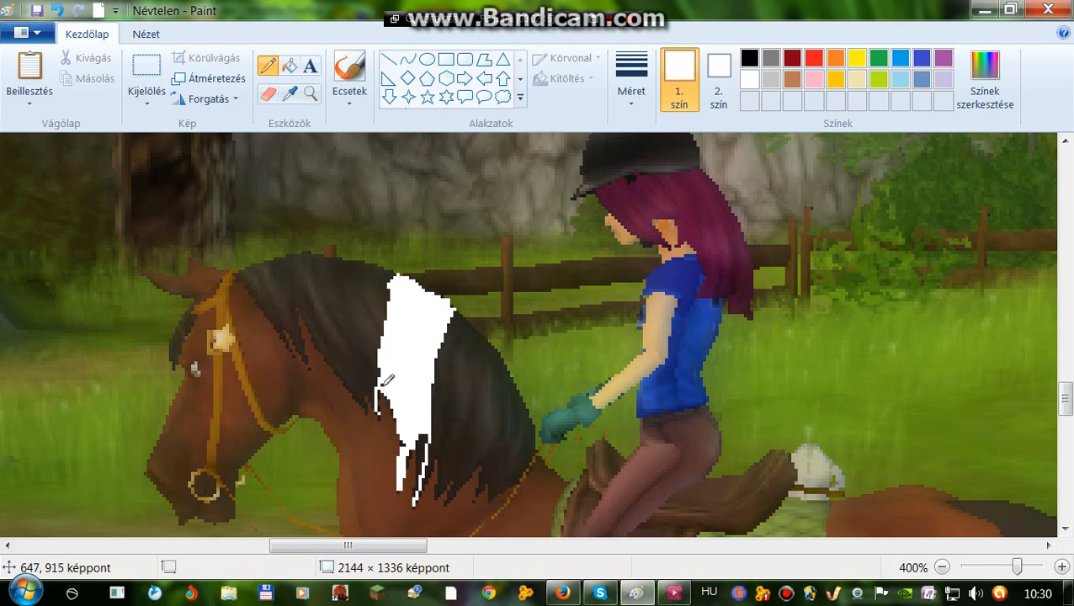
pyautogui.moveTo(384, 387)
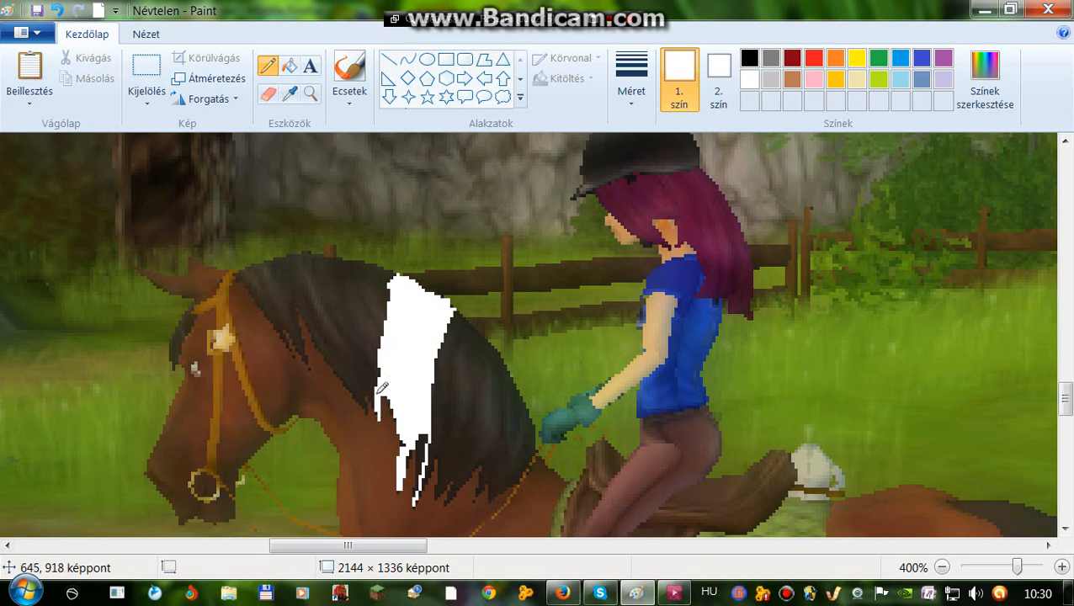
pyautogui.moveTo(391, 391)
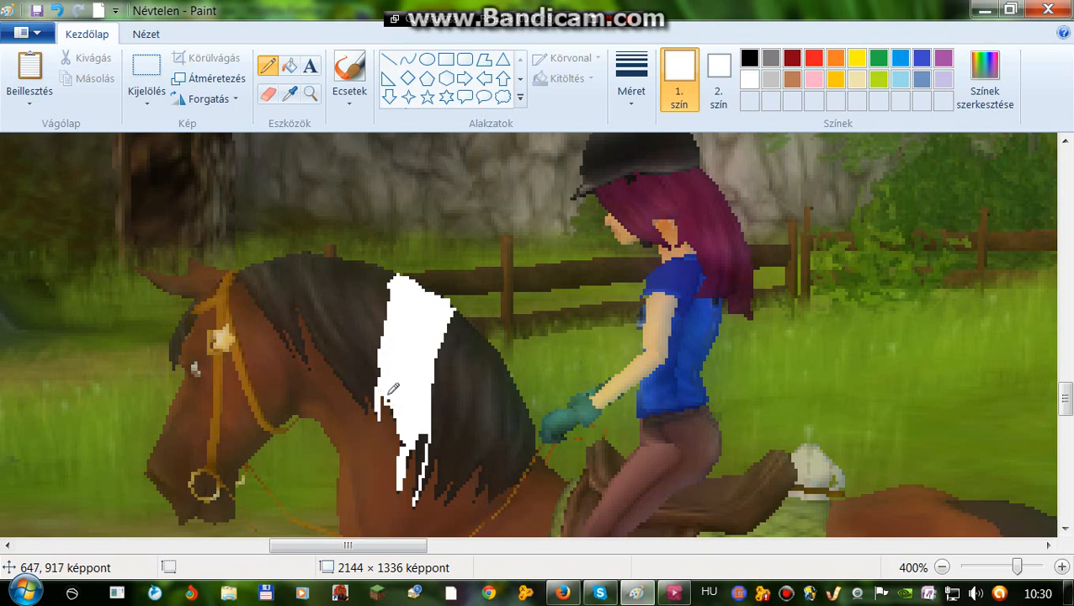
pyautogui.moveTo(410, 432)
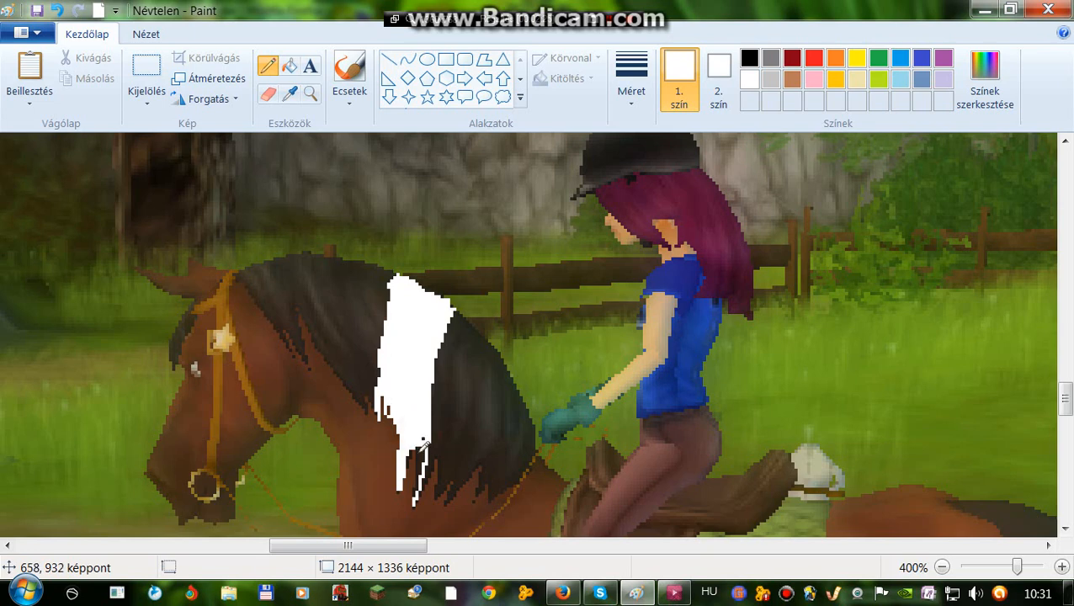
pyautogui.moveTo(425, 442)
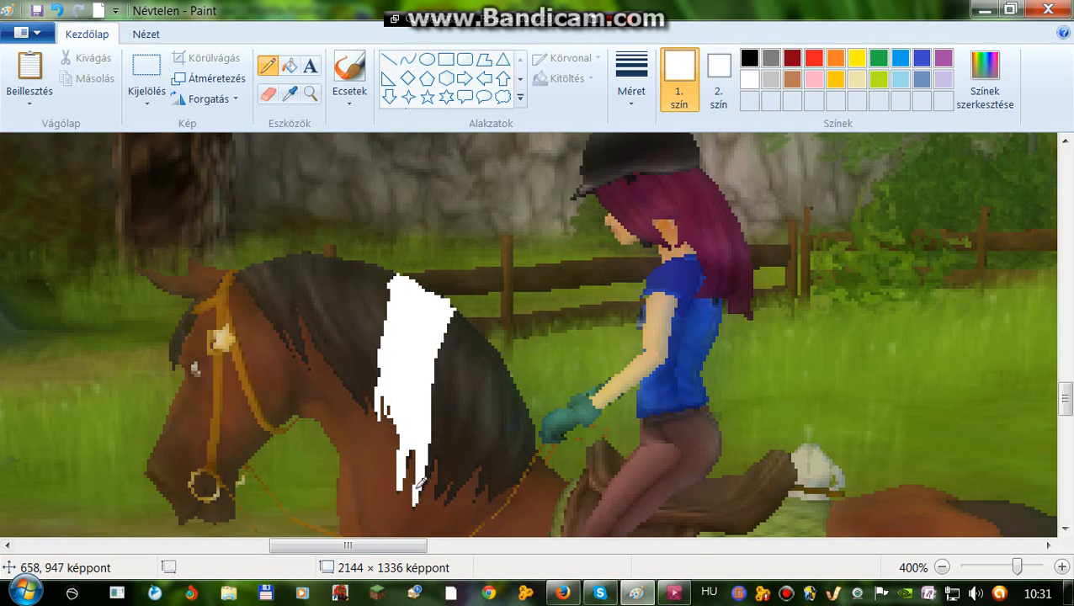
pyautogui.moveTo(432, 469)
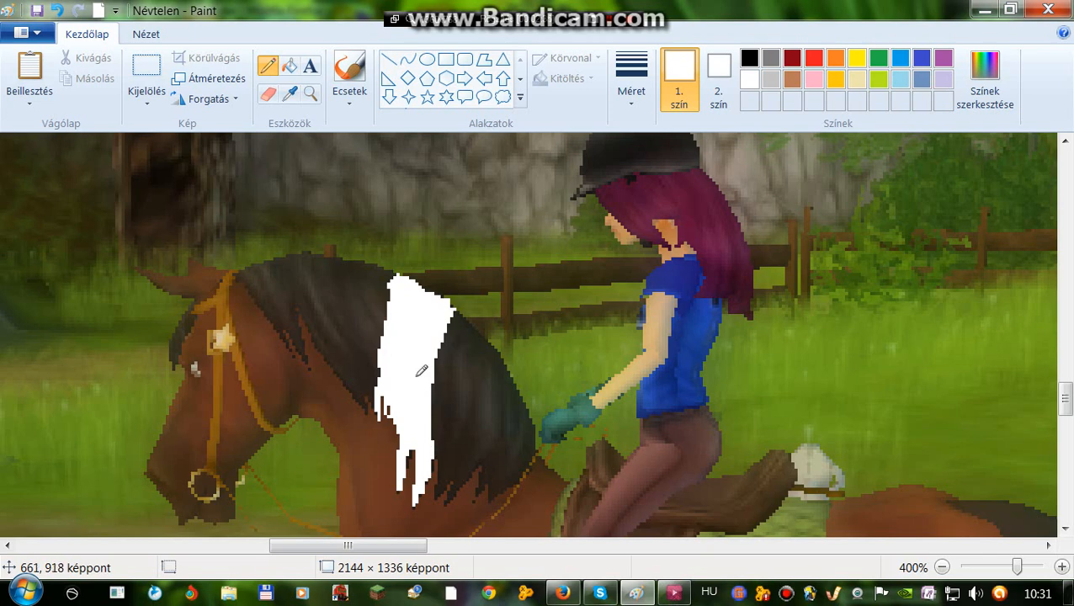
pyautogui.moveTo(215, 44)
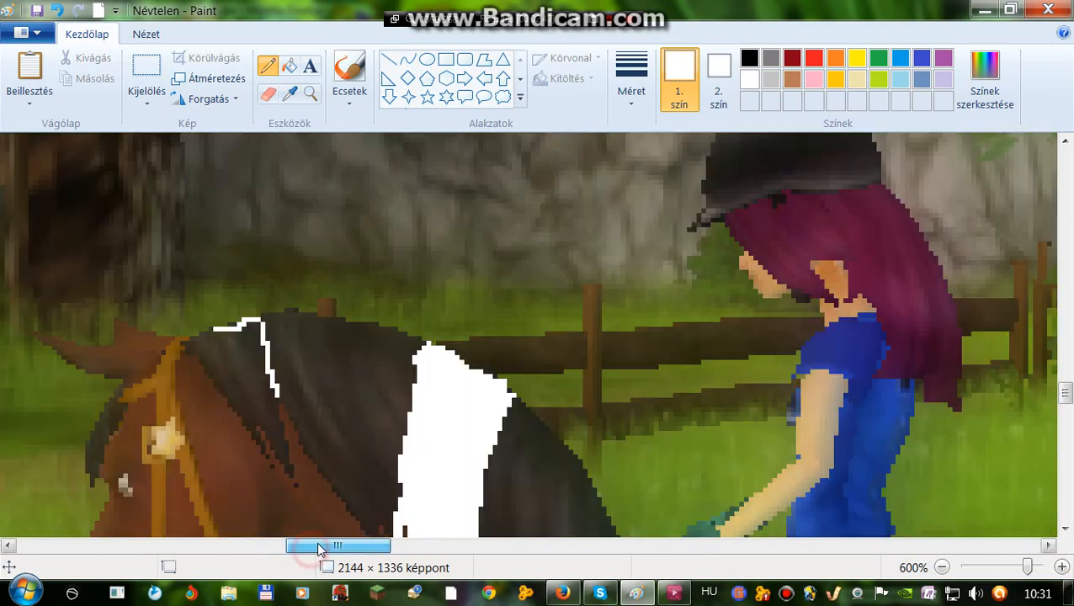
pyautogui.moveTo(388, 184)
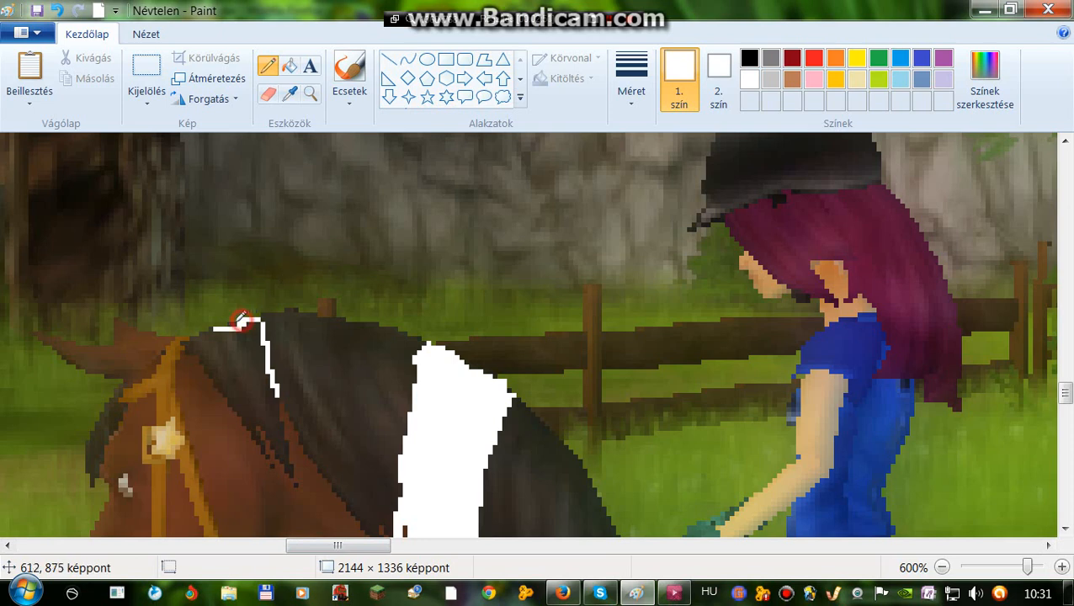
# Step: Outline the front mane tuft near the head in white and fill it solid white
pyautogui.moveTo(244, 321); pyautogui.dragTo(193, 345)
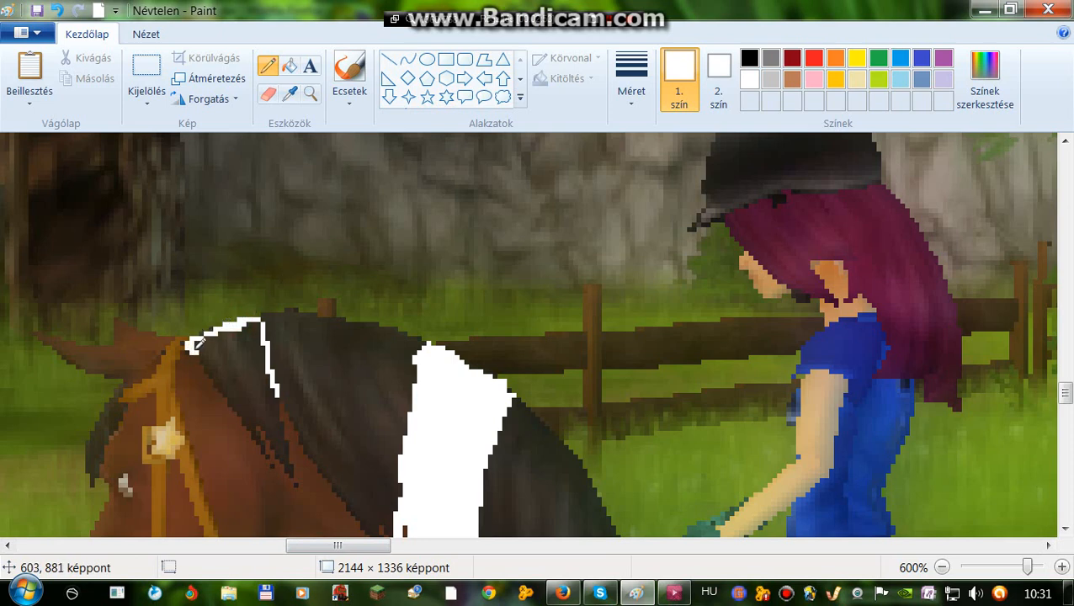
pyautogui.moveTo(202, 346); pyautogui.dragTo(257, 430)
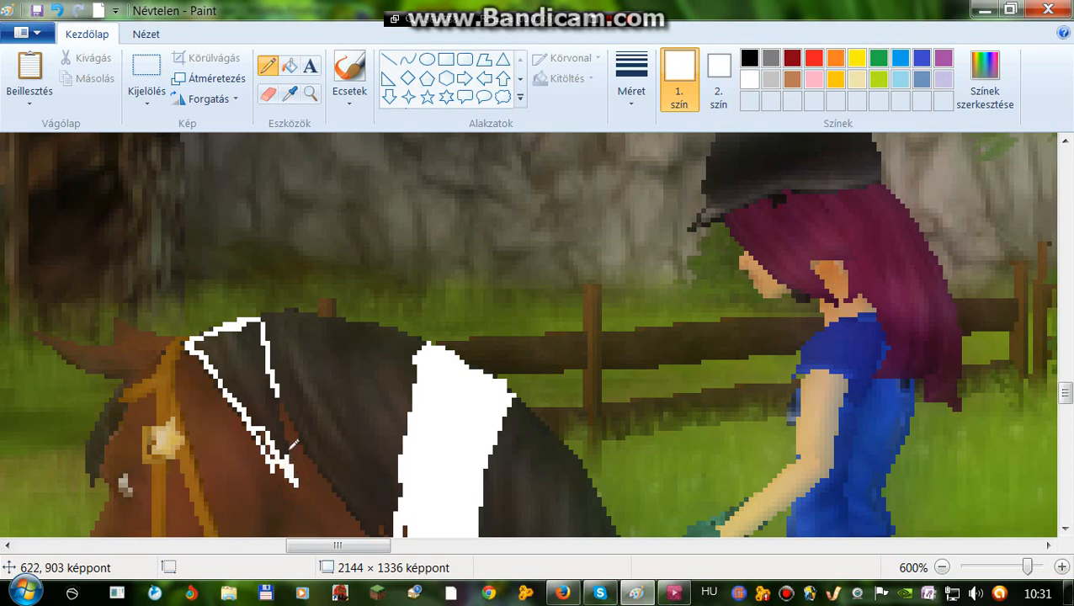
pyautogui.moveTo(282, 412)
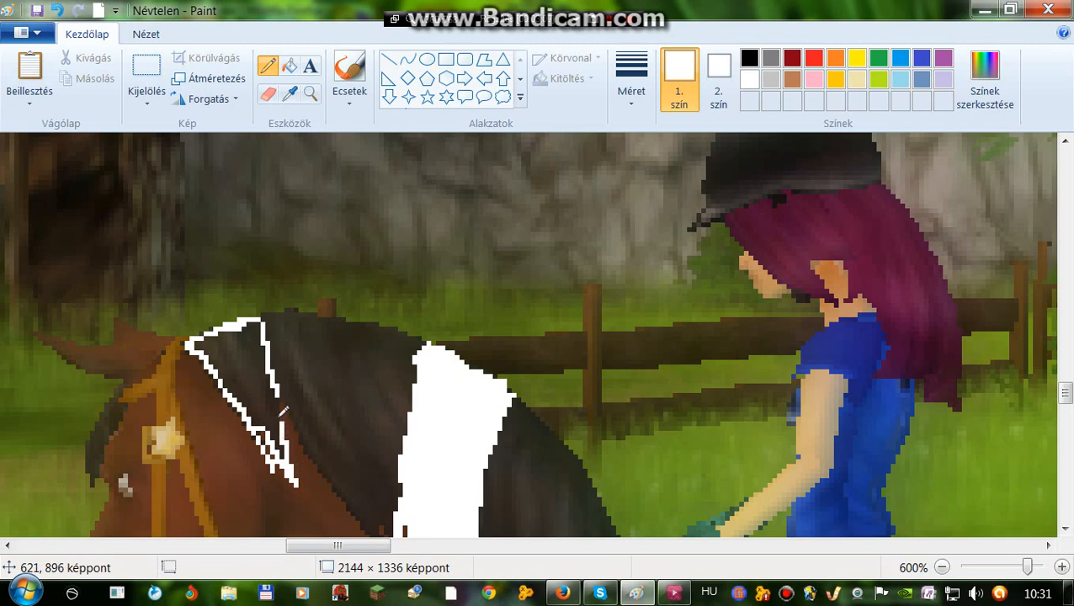
pyautogui.moveTo(337, 432)
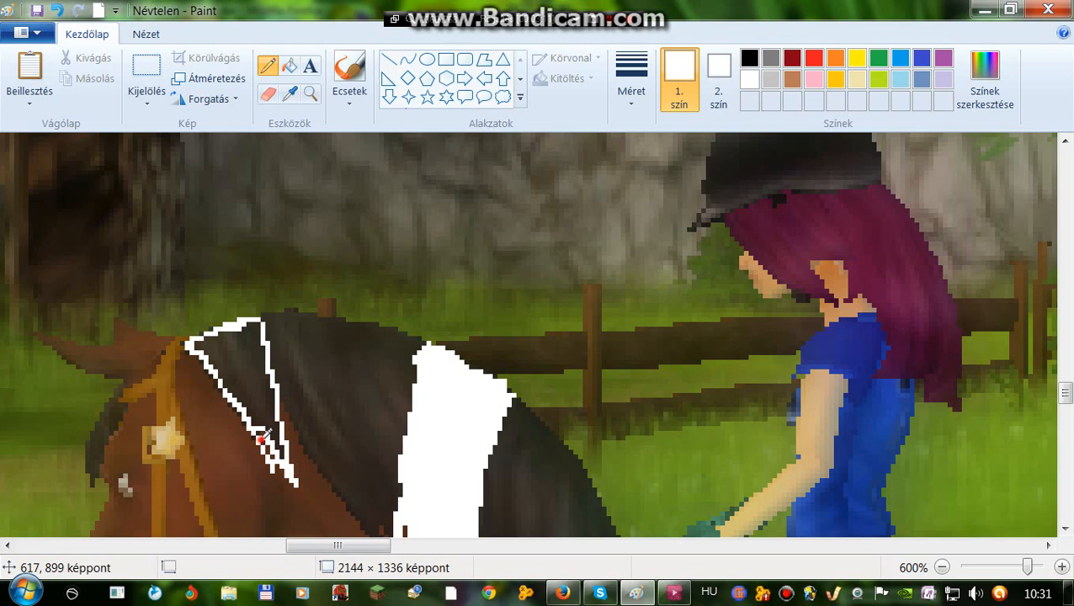
pyautogui.moveTo(261, 432)
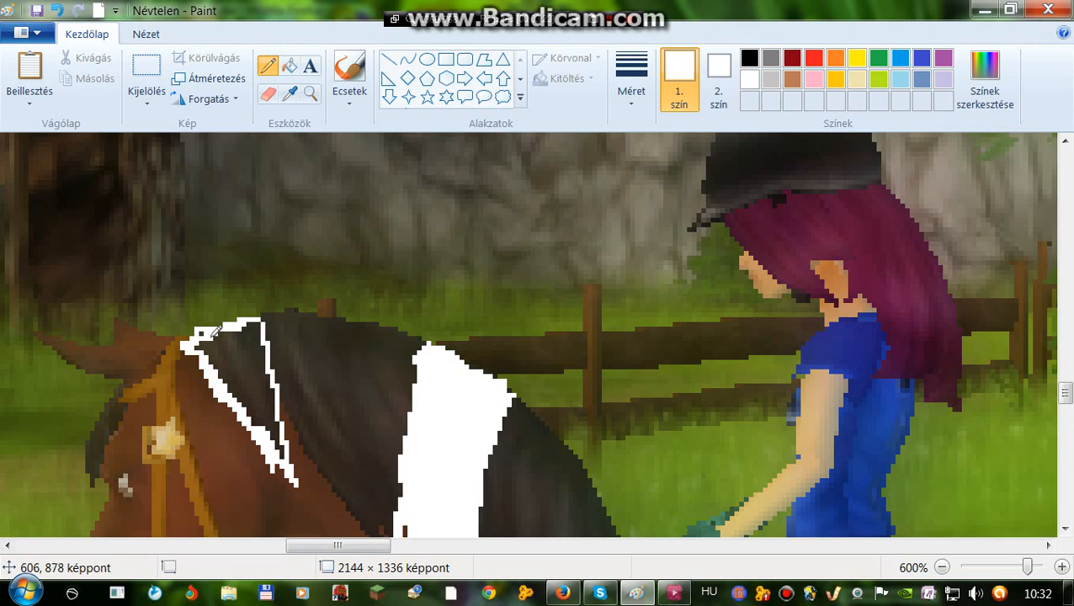
pyautogui.moveTo(631, 71)
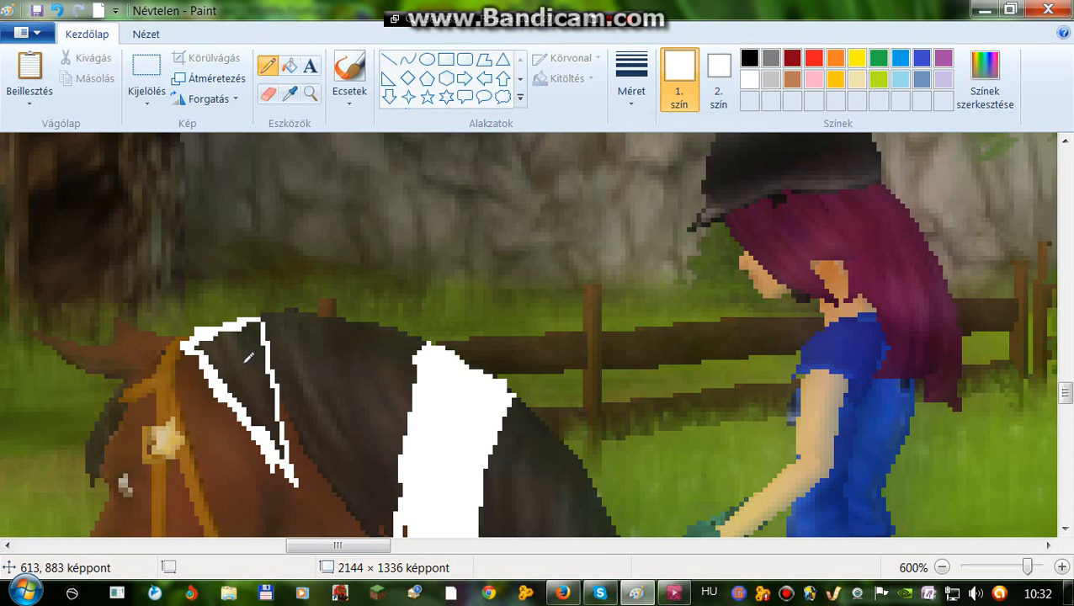
pyautogui.moveTo(253, 358); pyautogui.dragTo(282, 442)
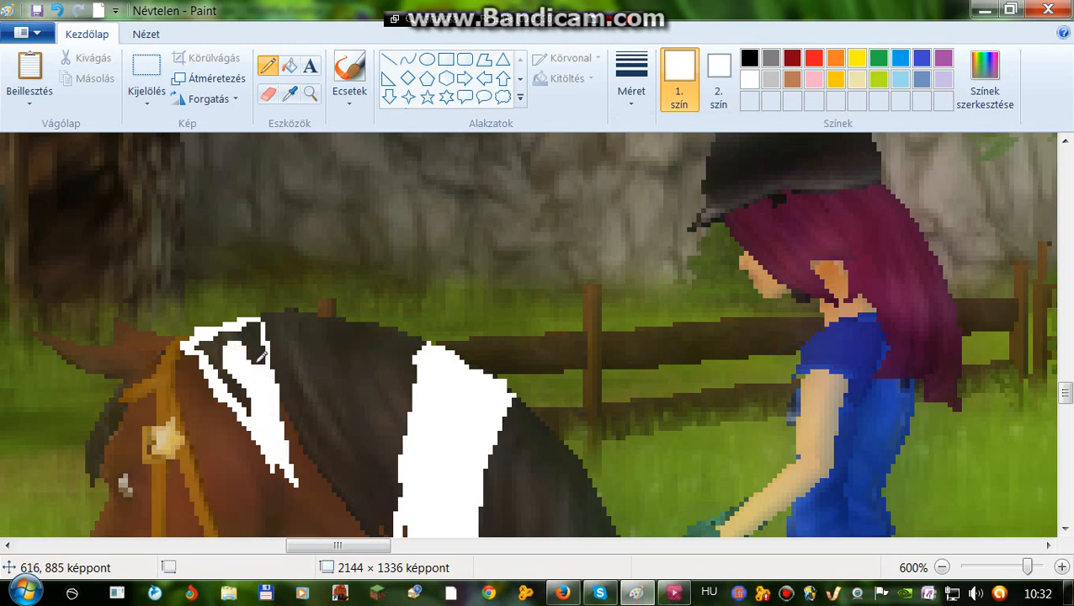
pyautogui.moveTo(244, 329)
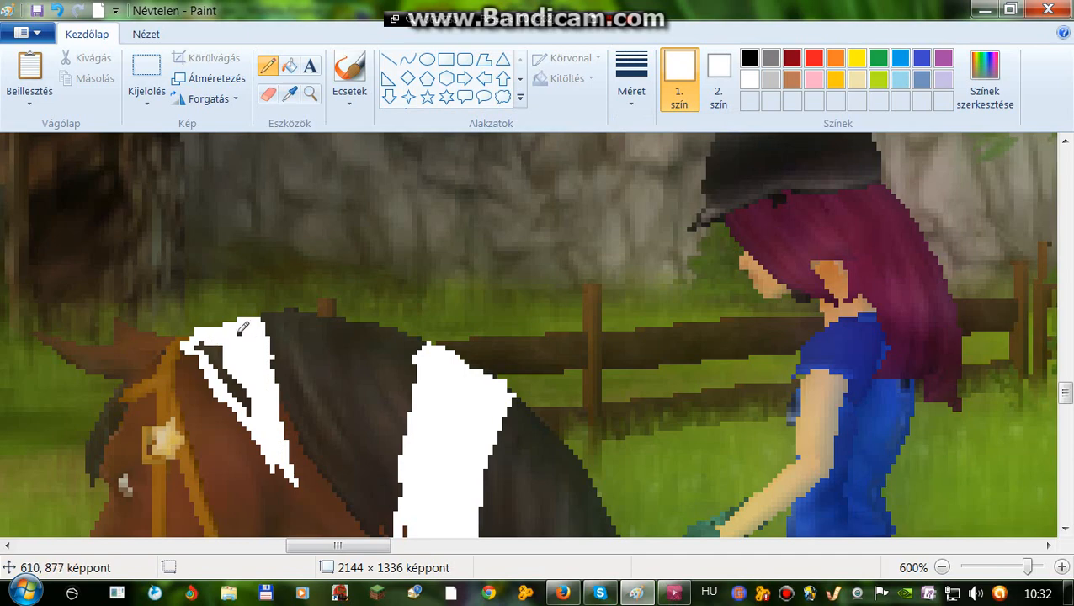
pyautogui.moveTo(244, 328); pyautogui.dragTo(220, 364)
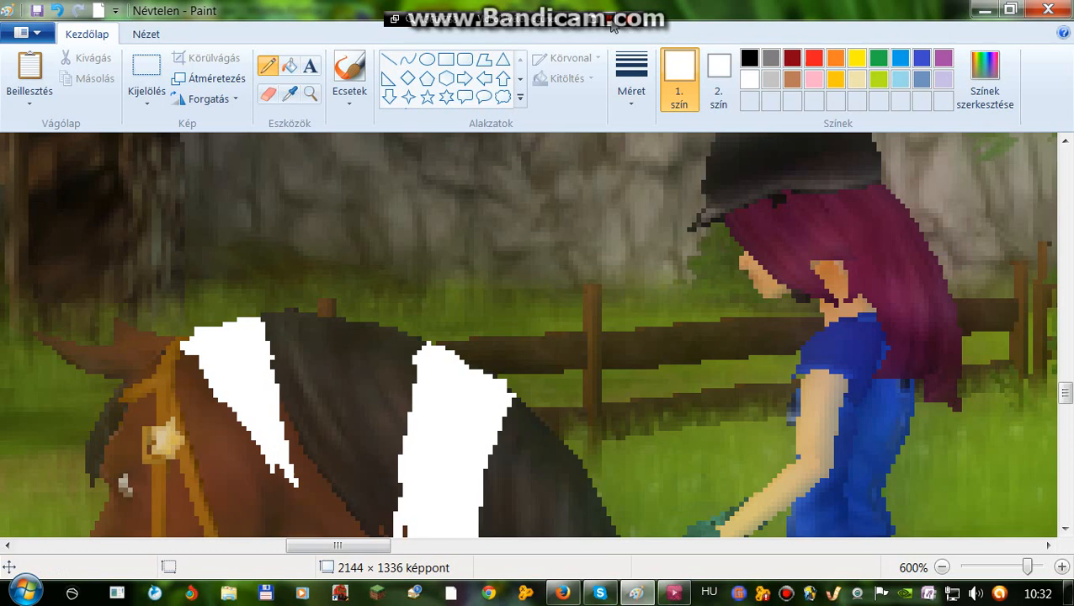
pyautogui.moveTo(455, 197)
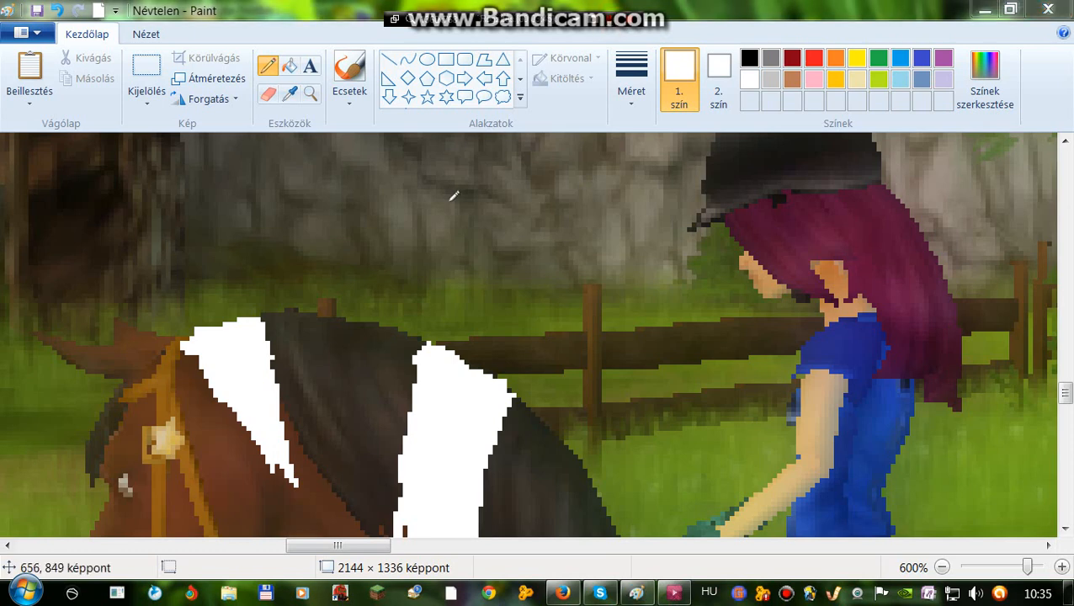
pyautogui.moveTo(553, 296)
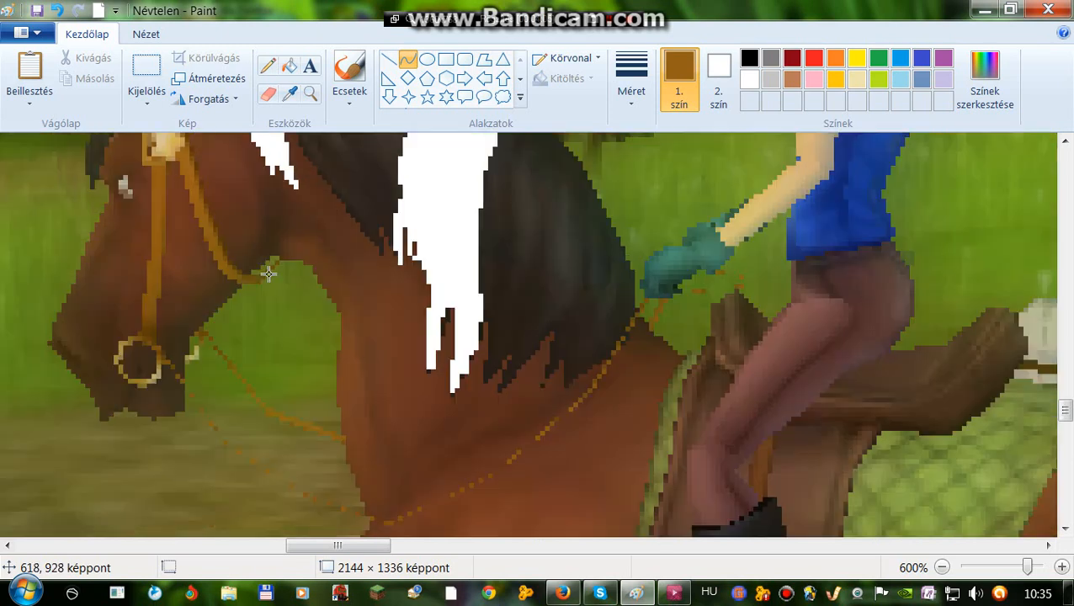
# Step: Draw a thinnest-width brown rein from the bit across the neck to the rider's hand
pyautogui.scroll(-3)
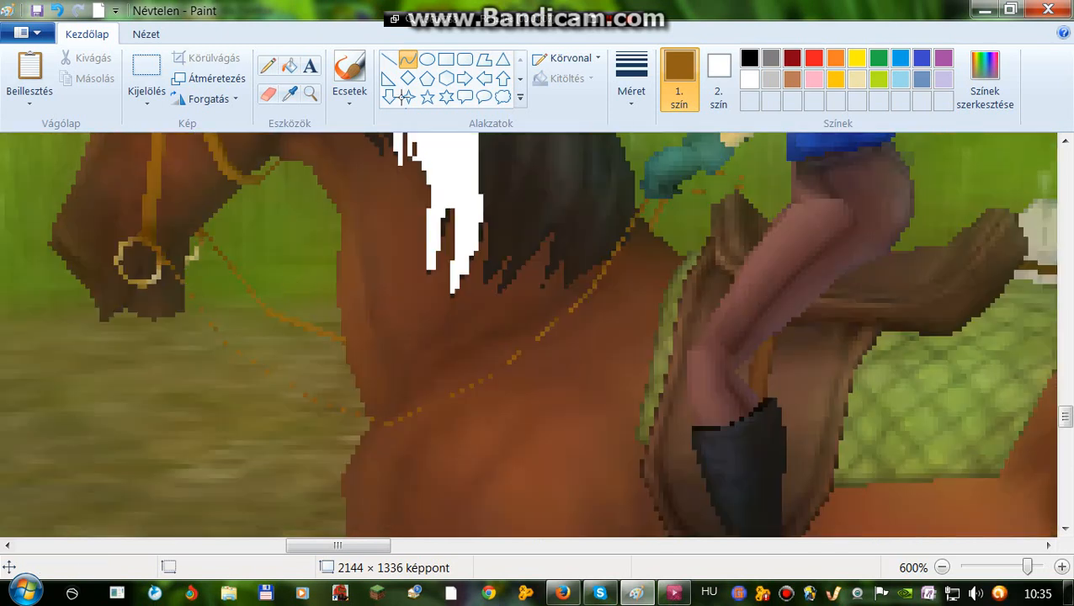
pyautogui.moveTo(163, 261)
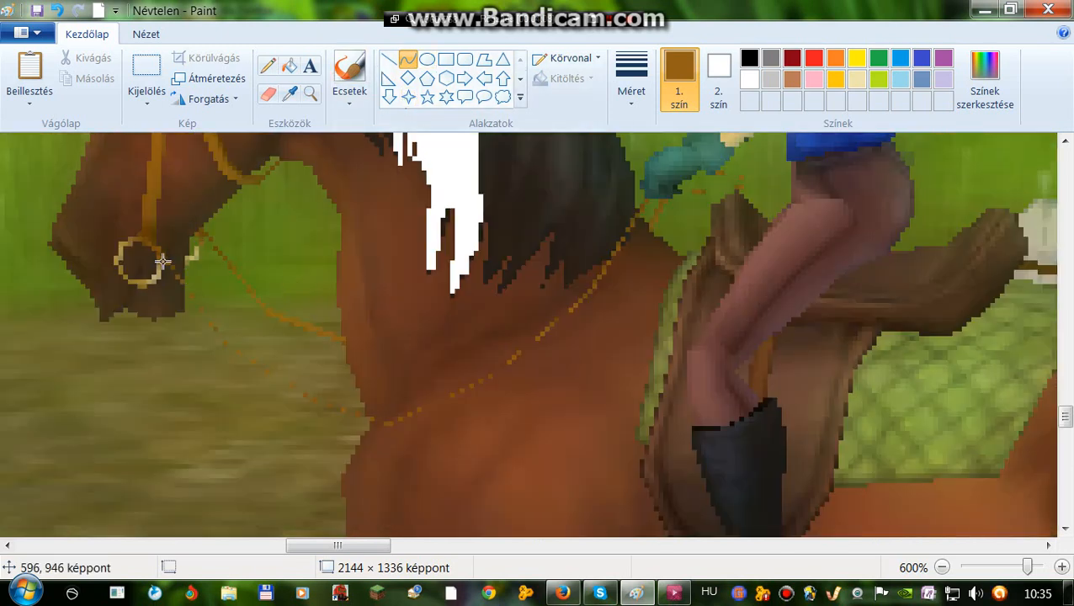
pyautogui.moveTo(152, 253); pyautogui.dragTo(640, 207)
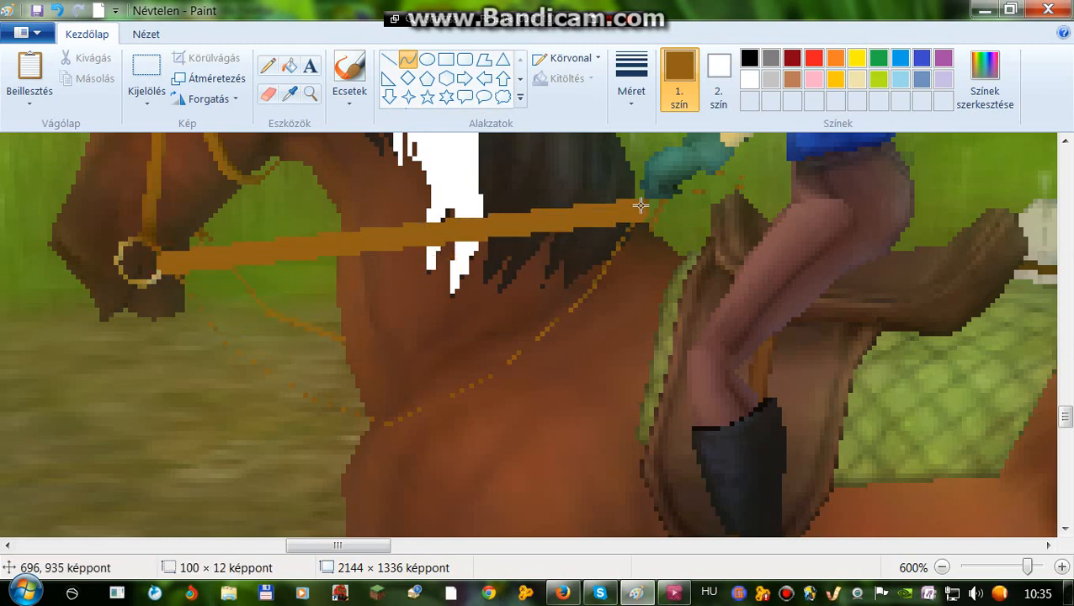
pyautogui.click(631, 75)
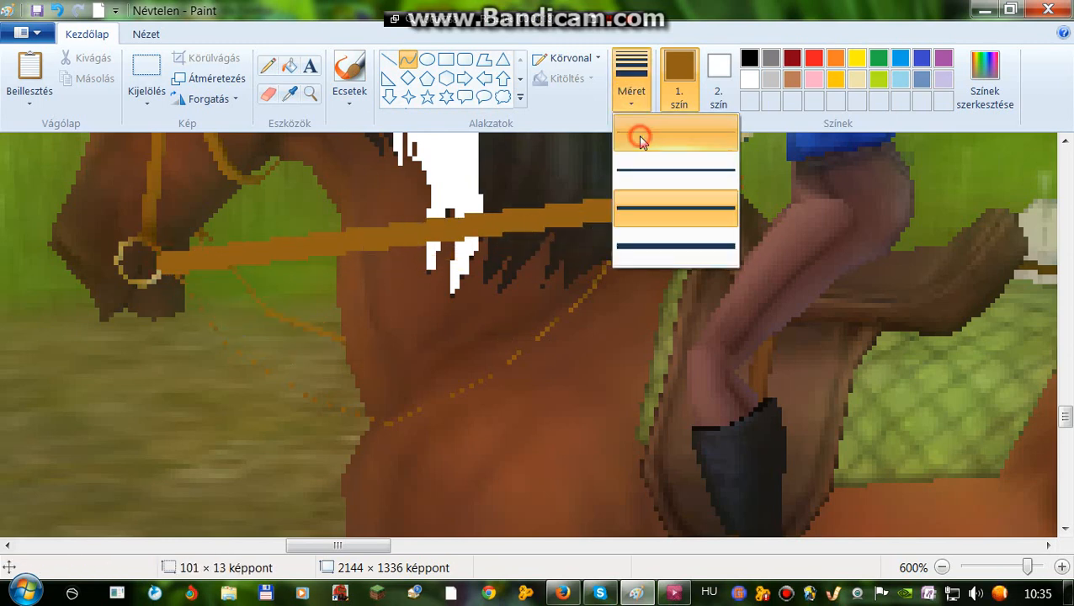
pyautogui.click(676, 135)
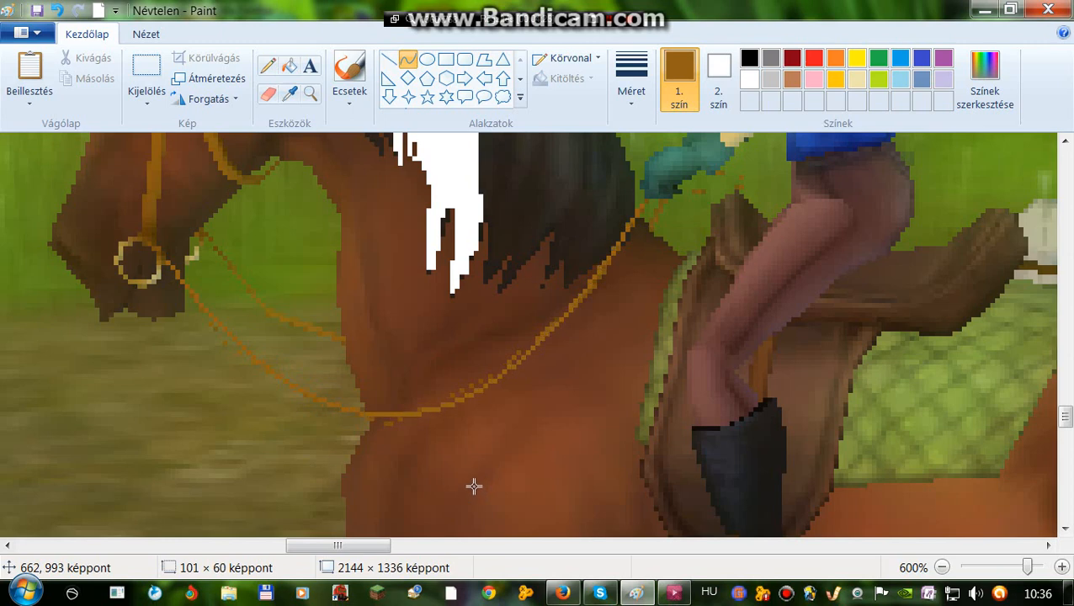
pyautogui.moveTo(474, 485); pyautogui.dragTo(145, 439)
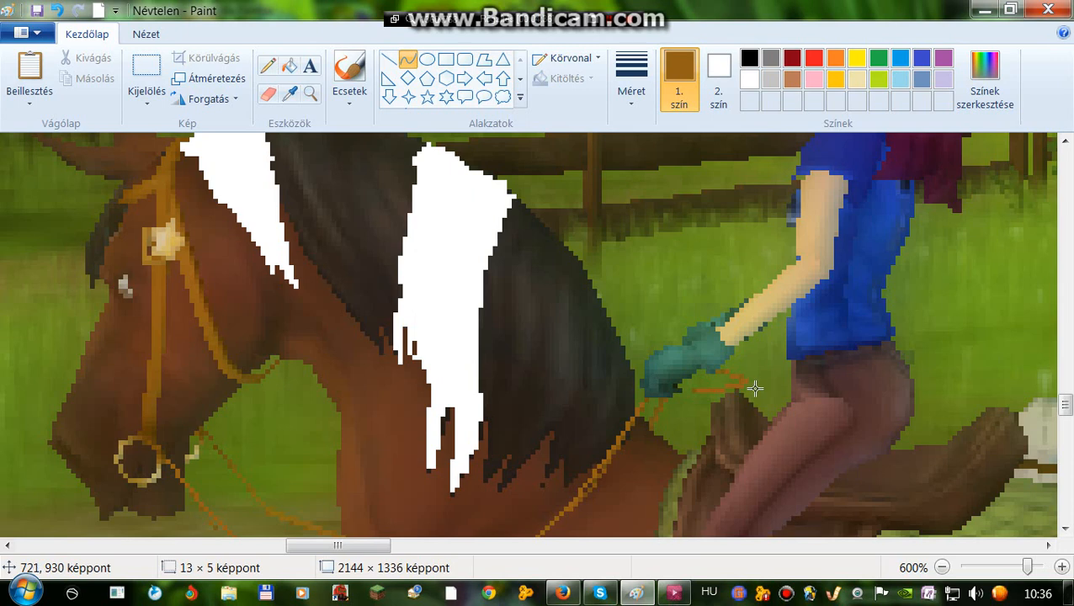
pyautogui.moveTo(753, 388); pyautogui.dragTo(677, 391)
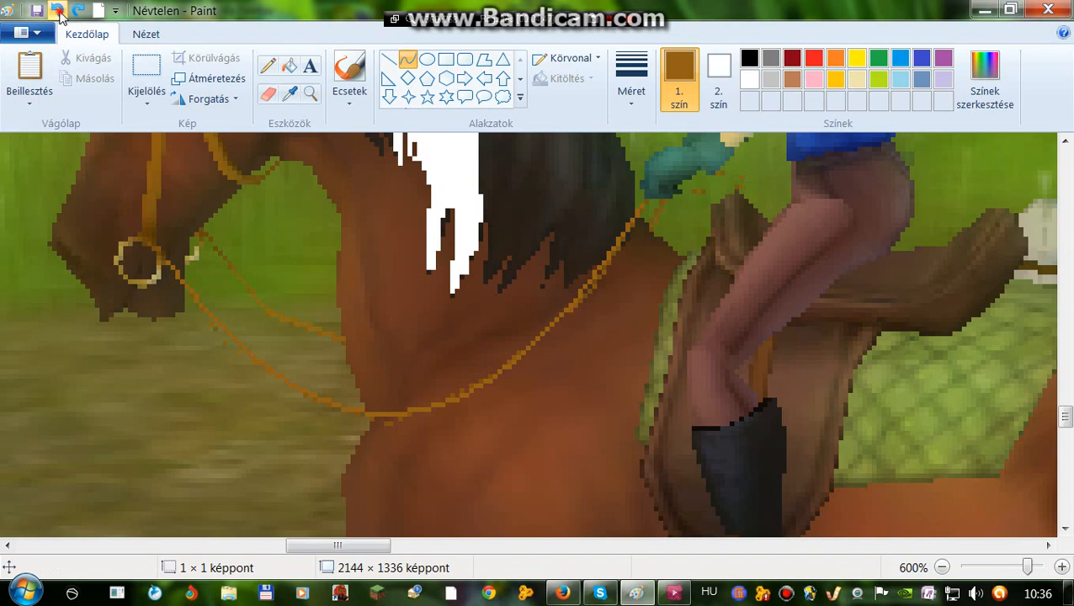
pyautogui.click(941, 567)
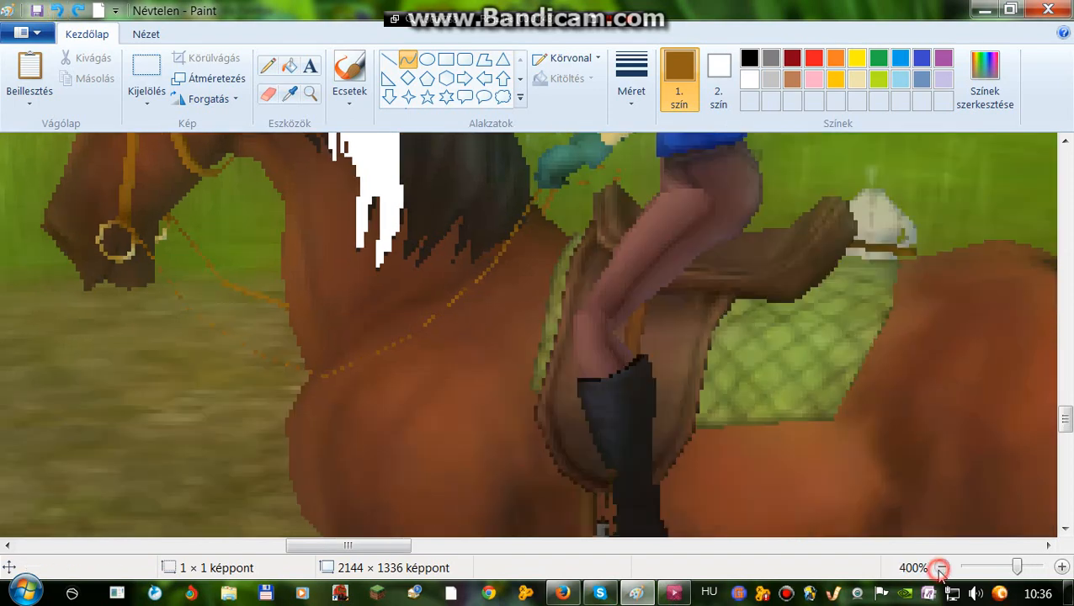
# Step: Mix a lighter tan custom colour in the colour editor
pyautogui.click(942, 567)
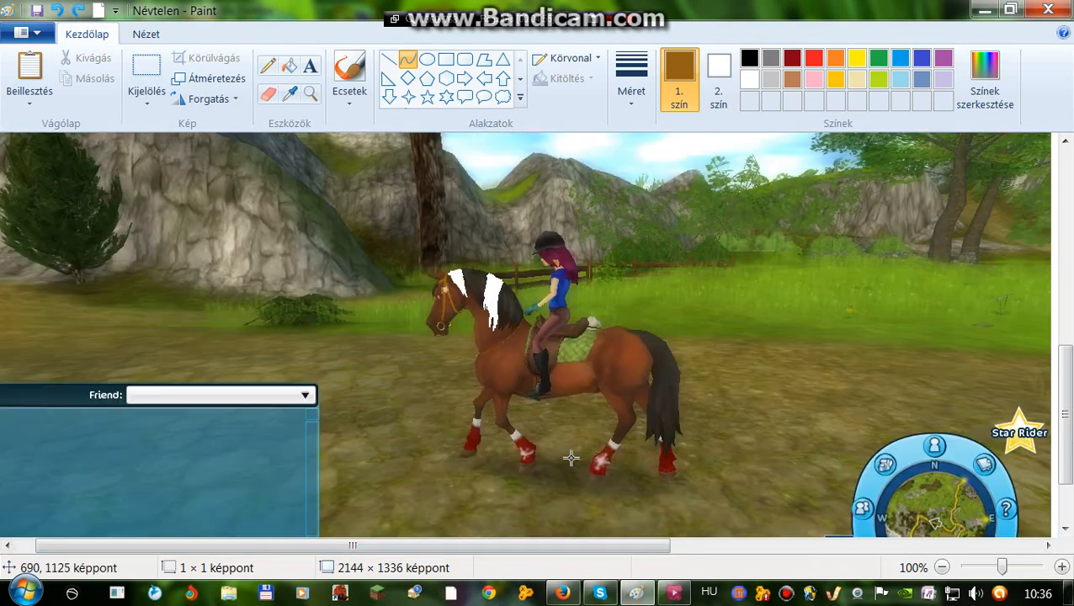
pyautogui.moveTo(1052, 86)
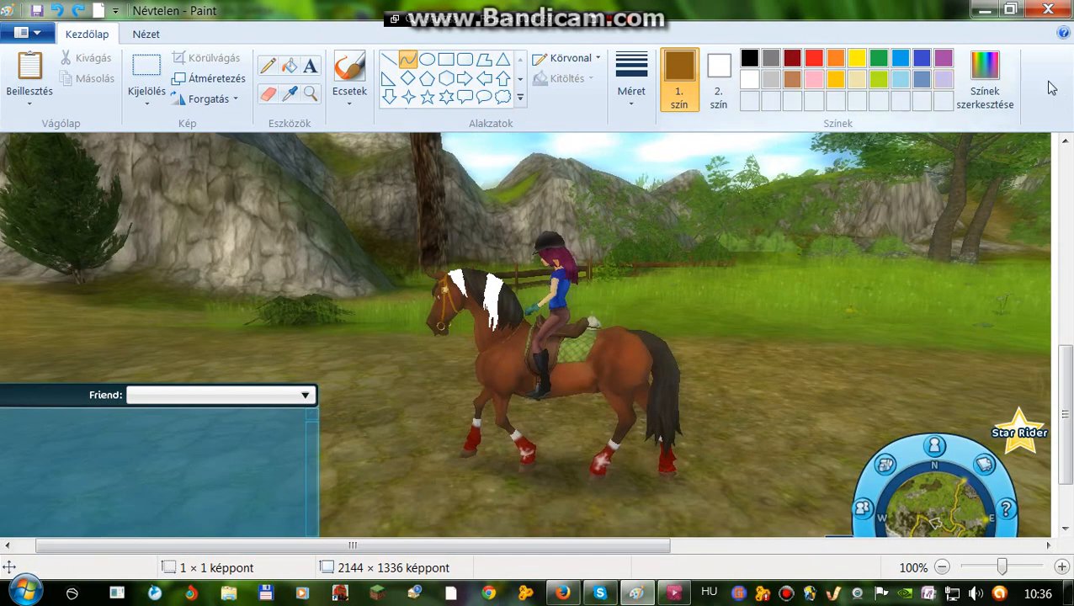
pyautogui.click(985, 80)
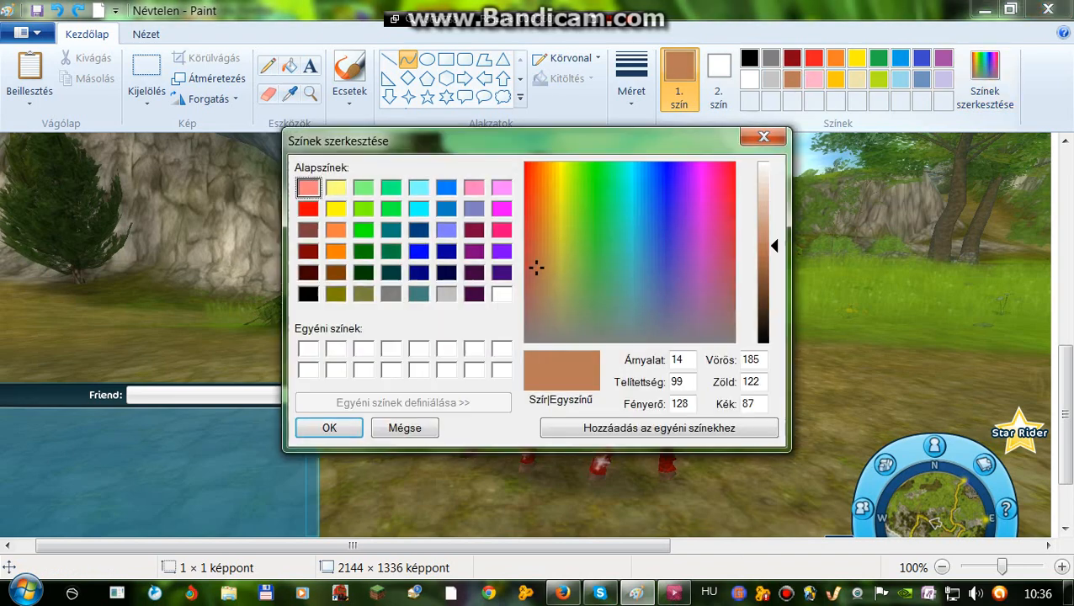
pyautogui.moveTo(773, 245); pyautogui.dragTo(774, 240)
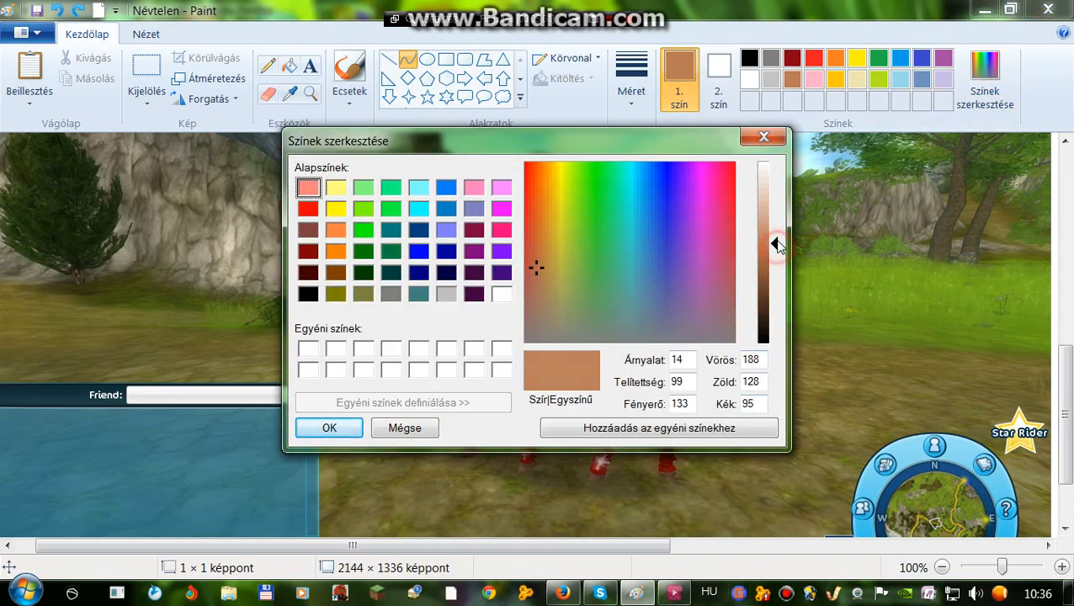
pyautogui.moveTo(775, 244); pyautogui.dragTo(775, 236)
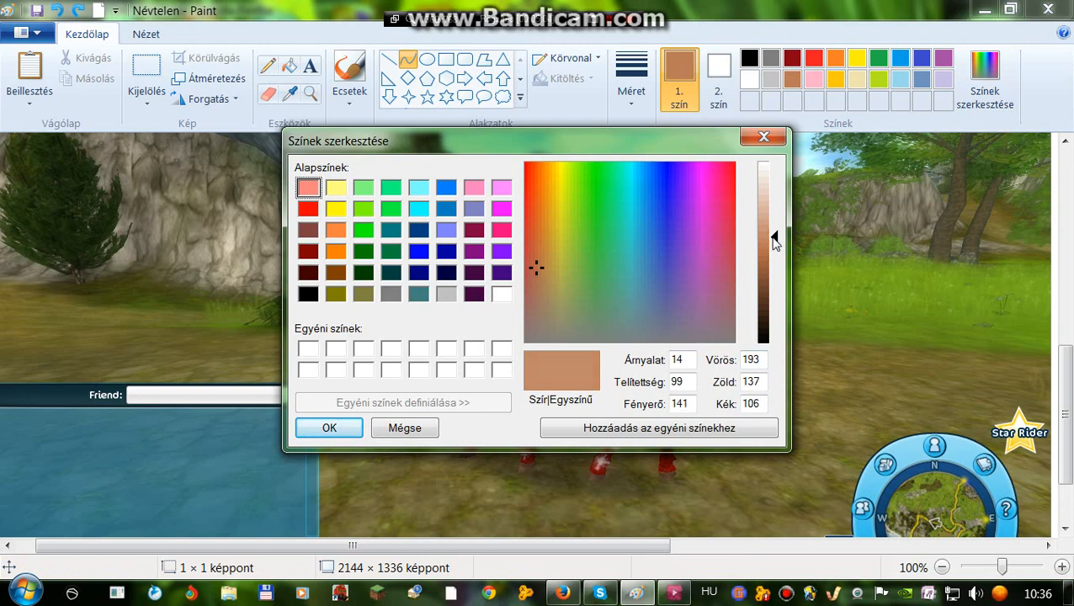
pyautogui.click(330, 428)
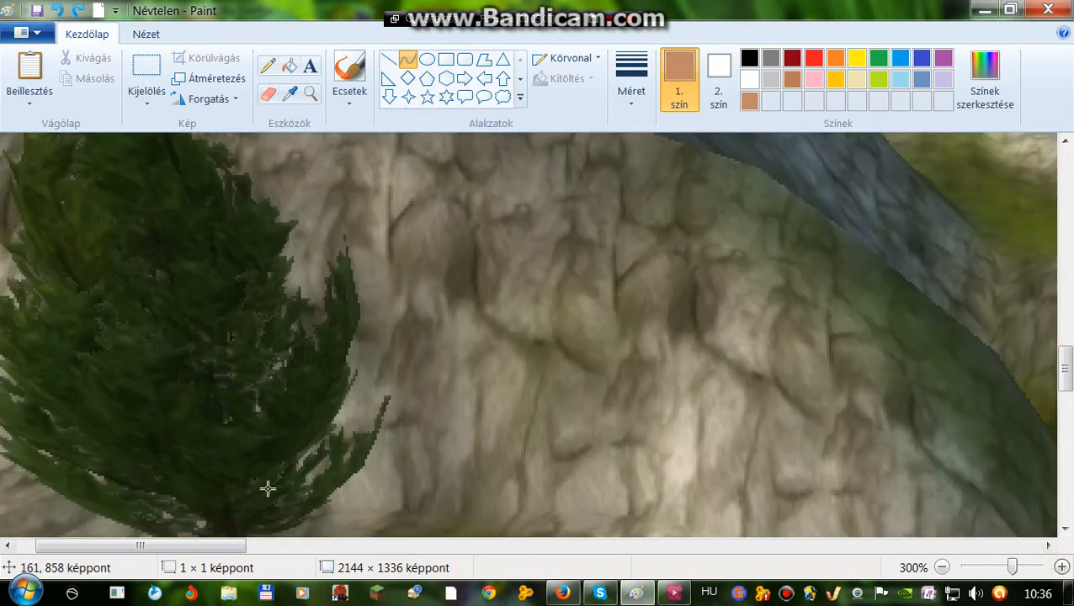
# Step: Reposition the view and zoom in on the mane
pyautogui.moveTo(140, 545); pyautogui.dragTo(300, 545)
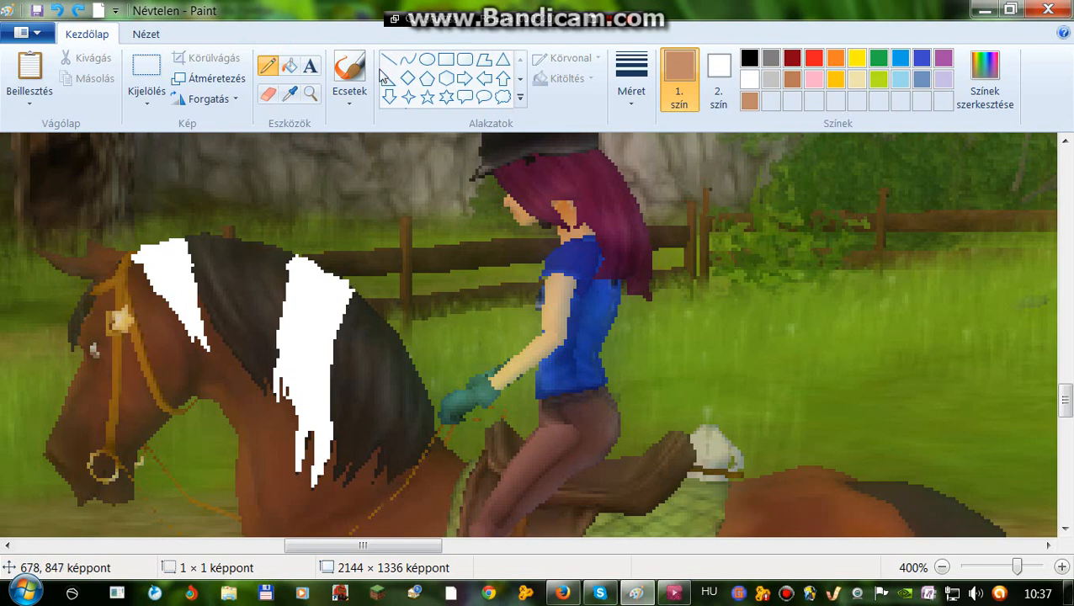
pyautogui.moveTo(632, 91)
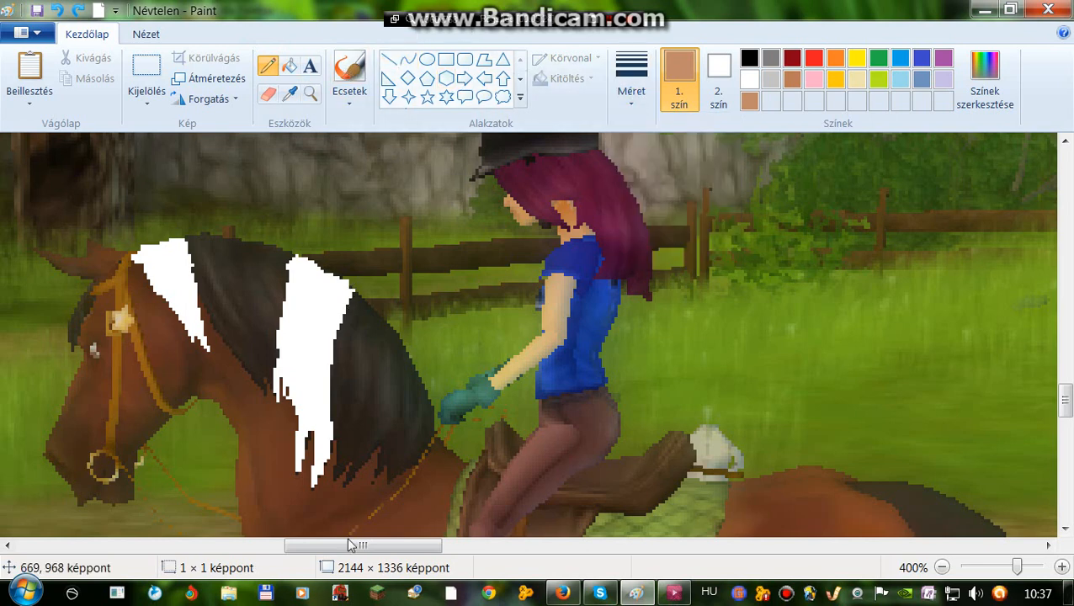
pyautogui.hscroll(-3)
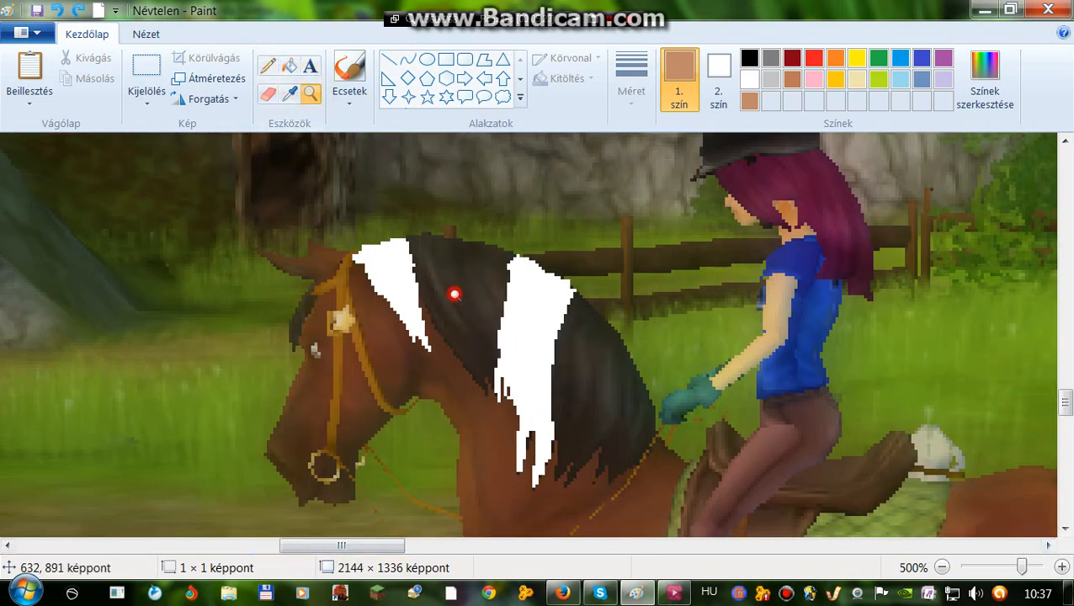
pyautogui.click(1062, 567)
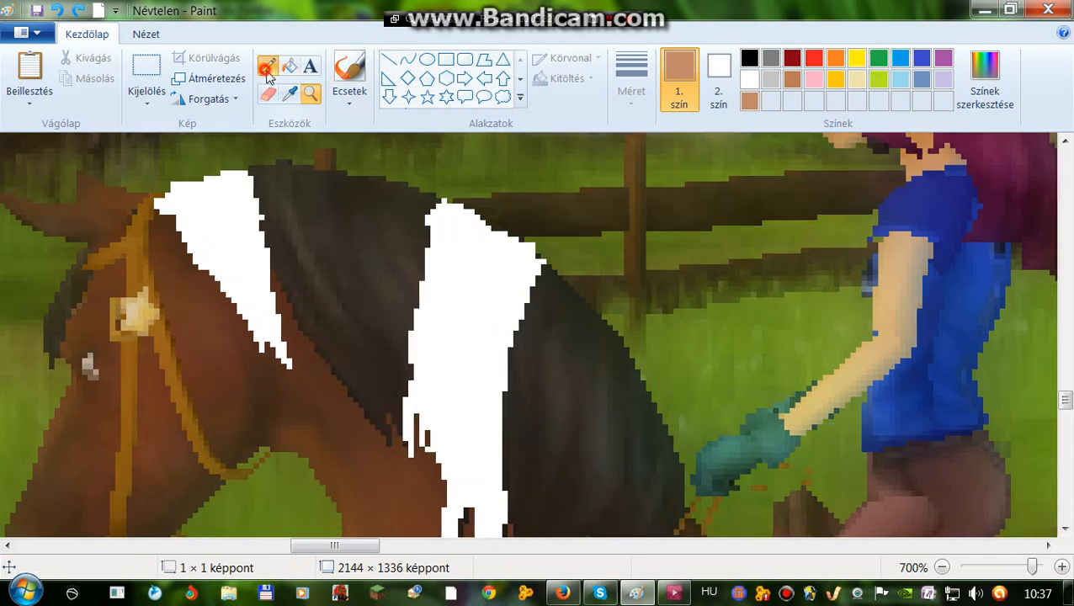
# Step: Trace tan pencil lines along the middle dark mane section between the white patches
pyautogui.click(632, 76)
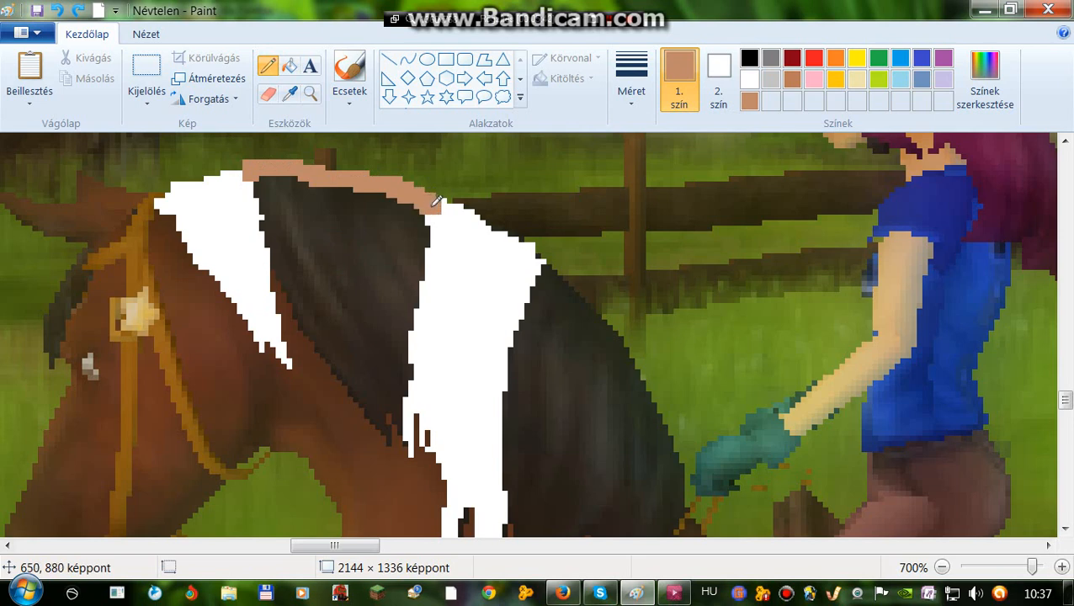
pyautogui.moveTo(438, 203); pyautogui.dragTo(421, 278)
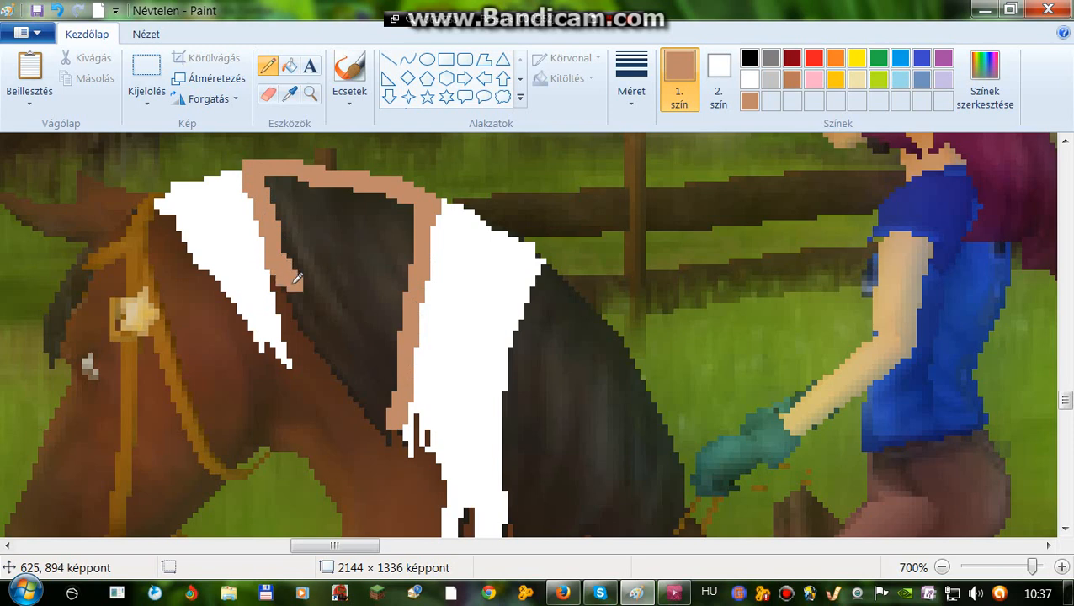
pyautogui.moveTo(295, 278); pyautogui.dragTo(341, 352)
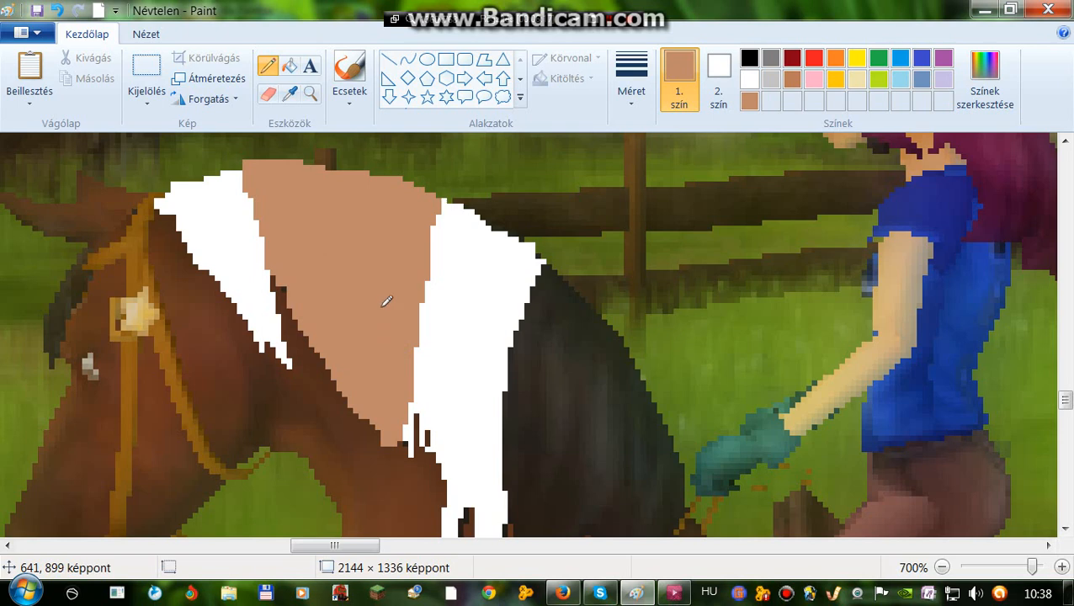
pyautogui.moveTo(583, 301)
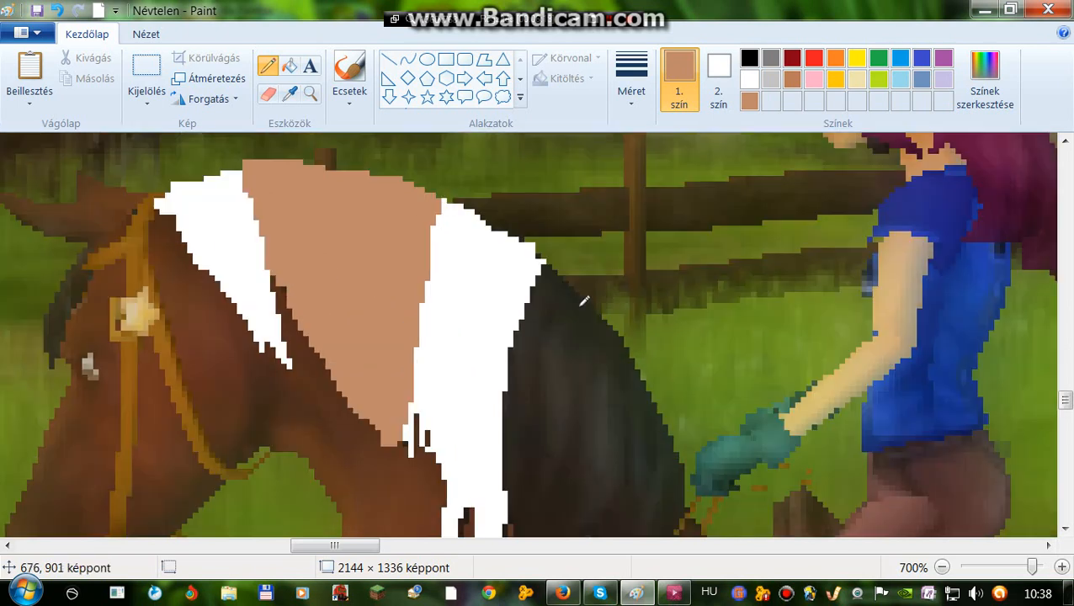
# Step: Trace a tan outline down the outer edge of the rear mane section
pyautogui.scroll(-3)
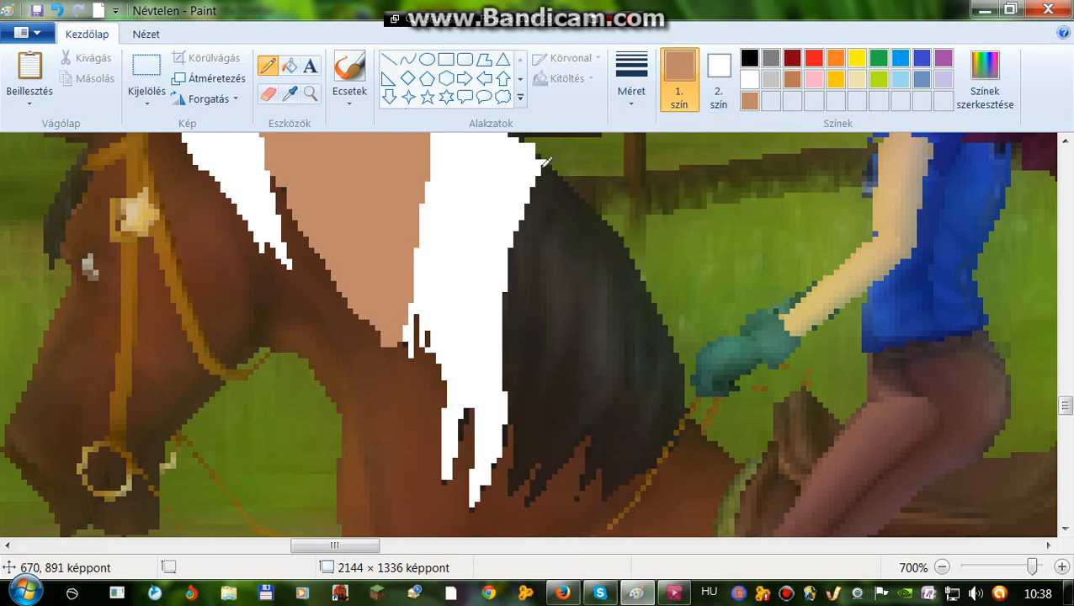
pyautogui.moveTo(543, 160); pyautogui.dragTo(615, 244)
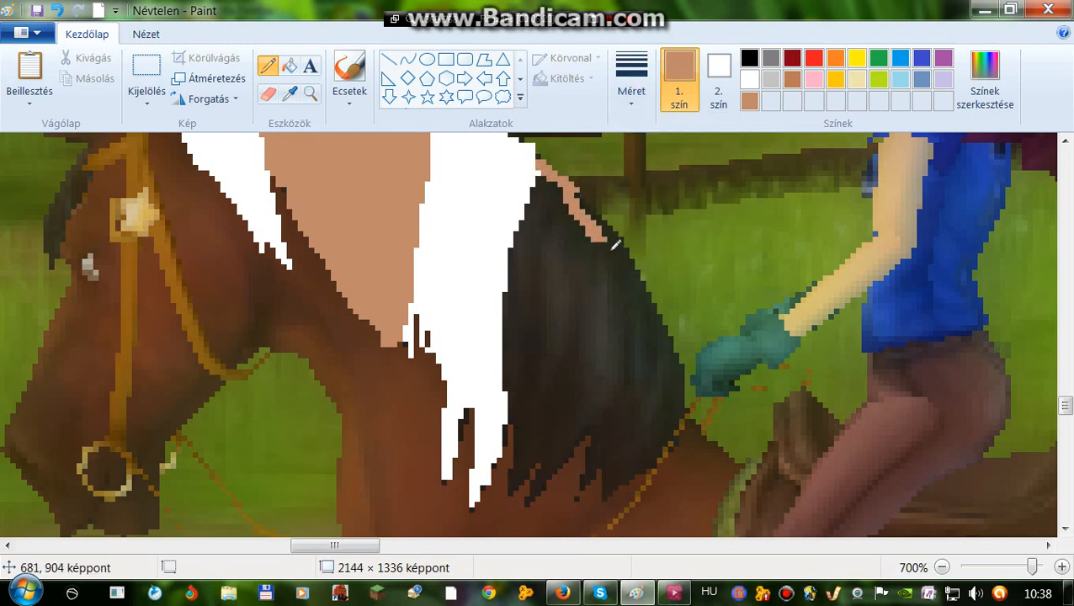
pyautogui.moveTo(614, 245); pyautogui.dragTo(686, 378)
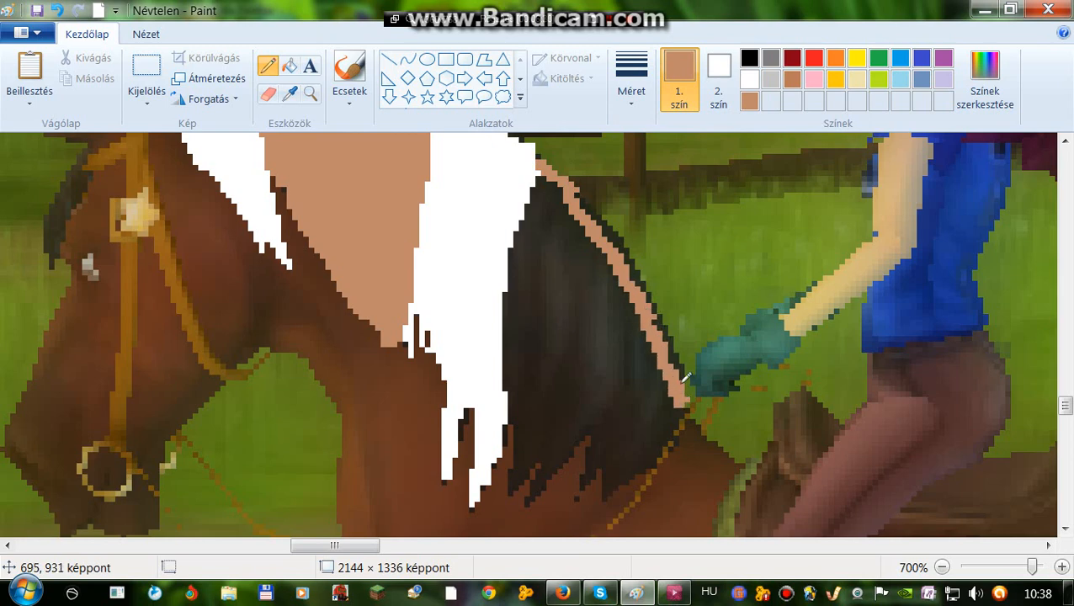
pyautogui.moveTo(674, 345)
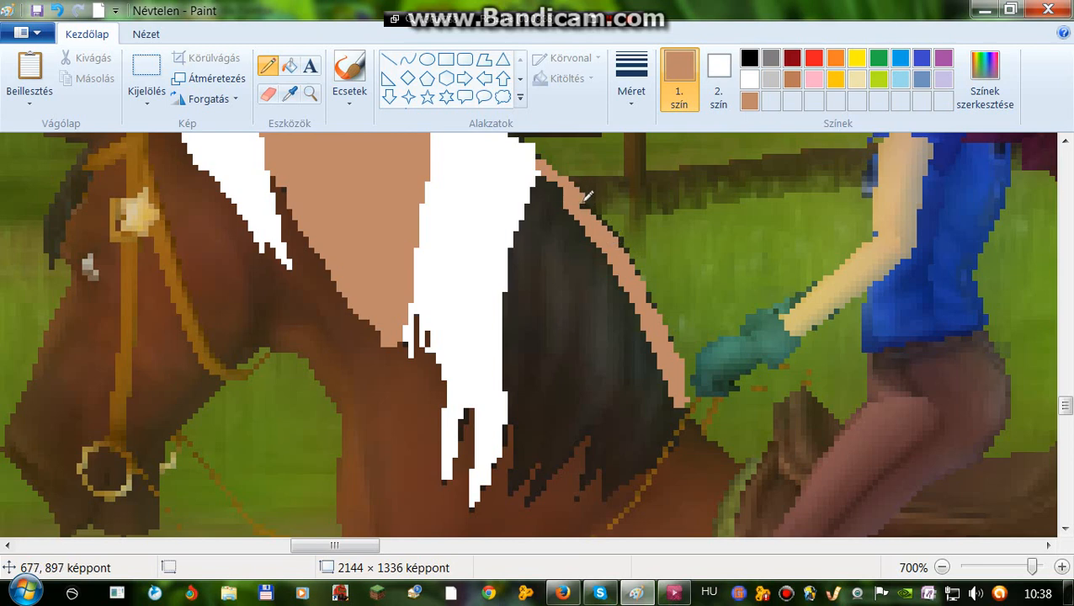
pyautogui.moveTo(627, 244)
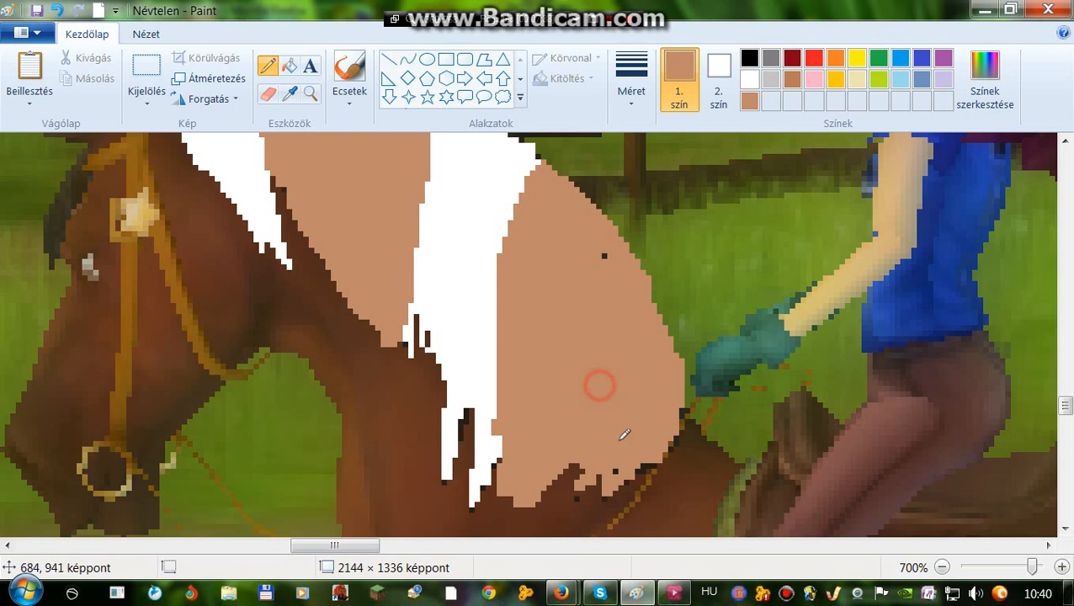
pyautogui.moveTo(606, 418)
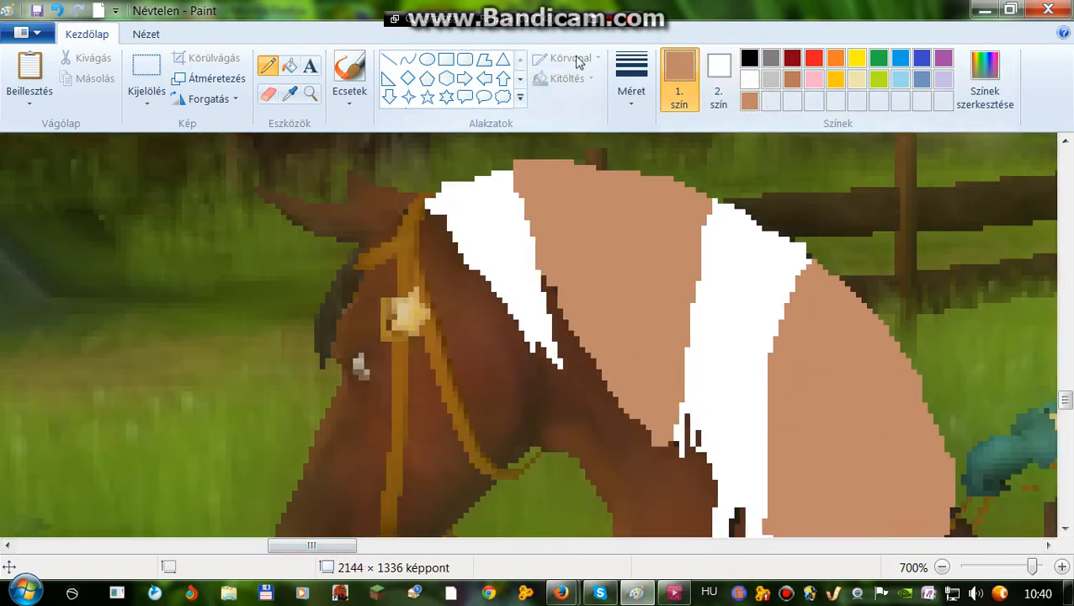
# Step: Colour the forelock tuft between the horse's ears tan with the pencil
pyautogui.click(631, 80)
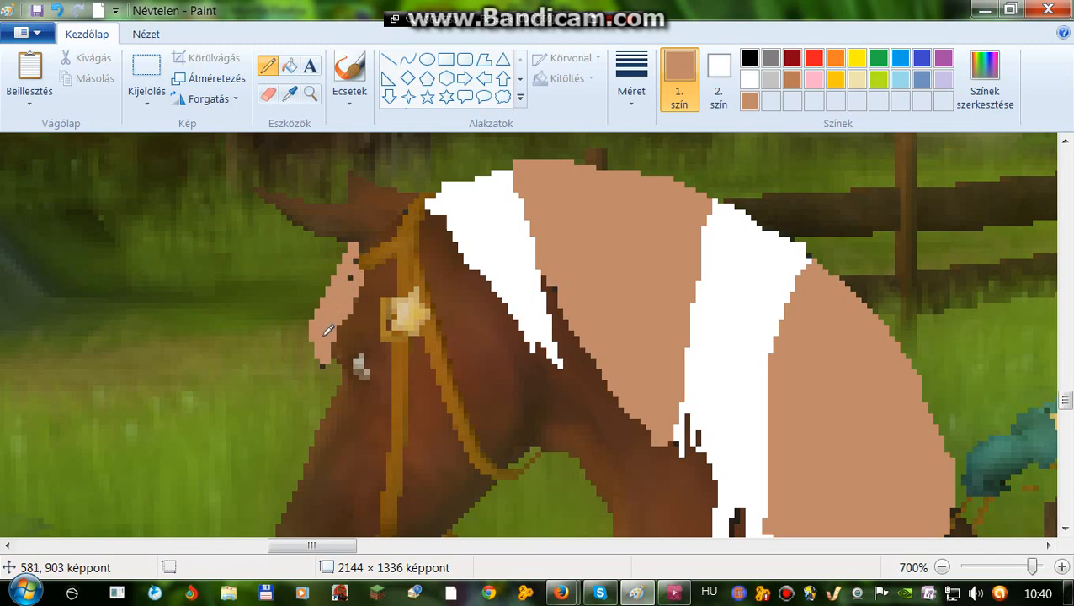
pyautogui.moveTo(355, 263)
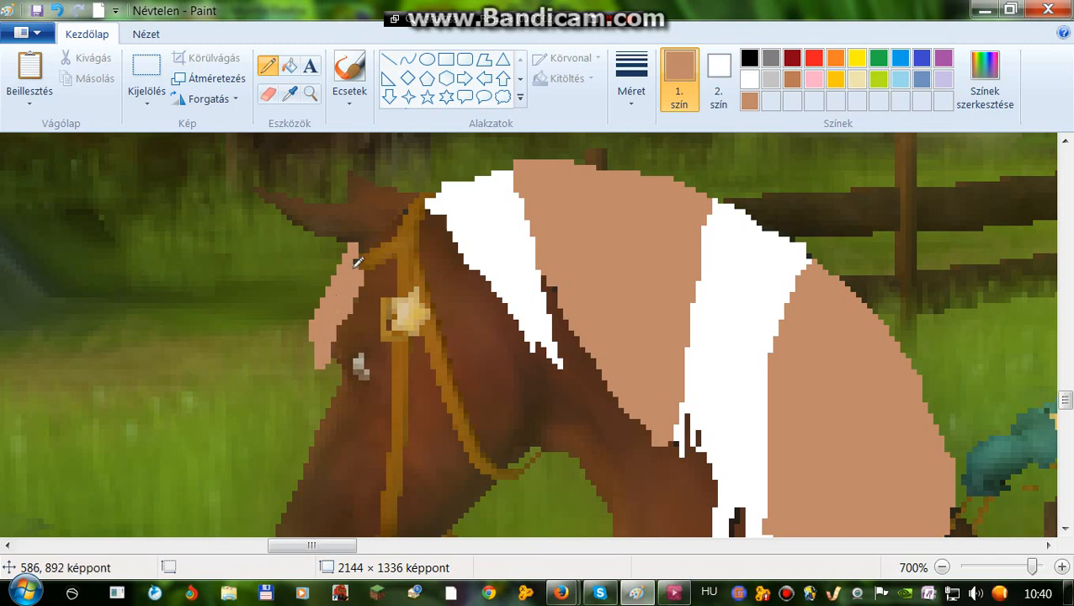
pyautogui.scroll(-3)
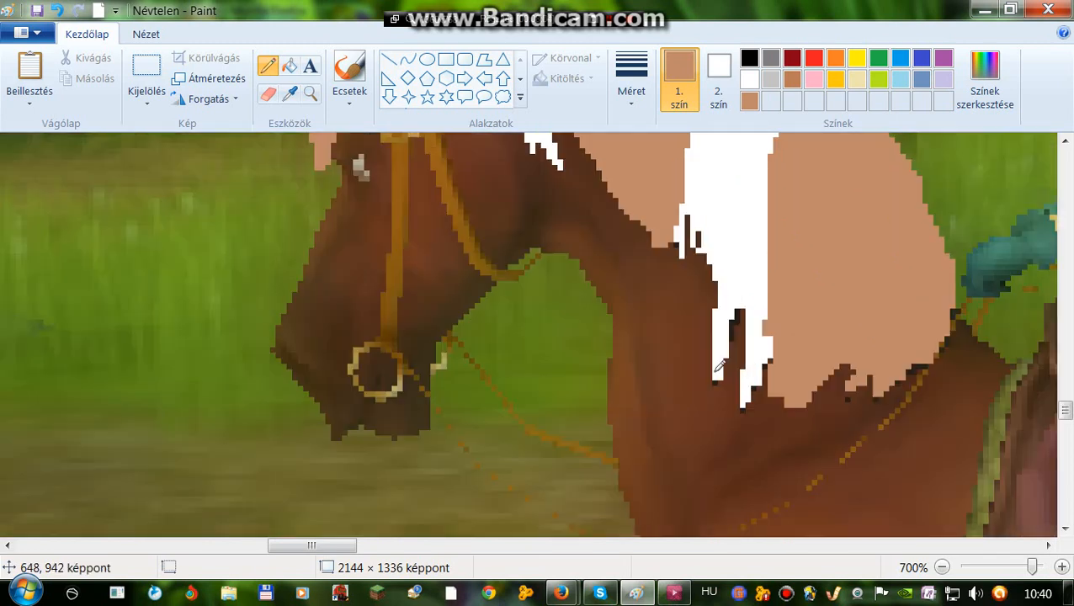
pyautogui.moveTo(615, 116)
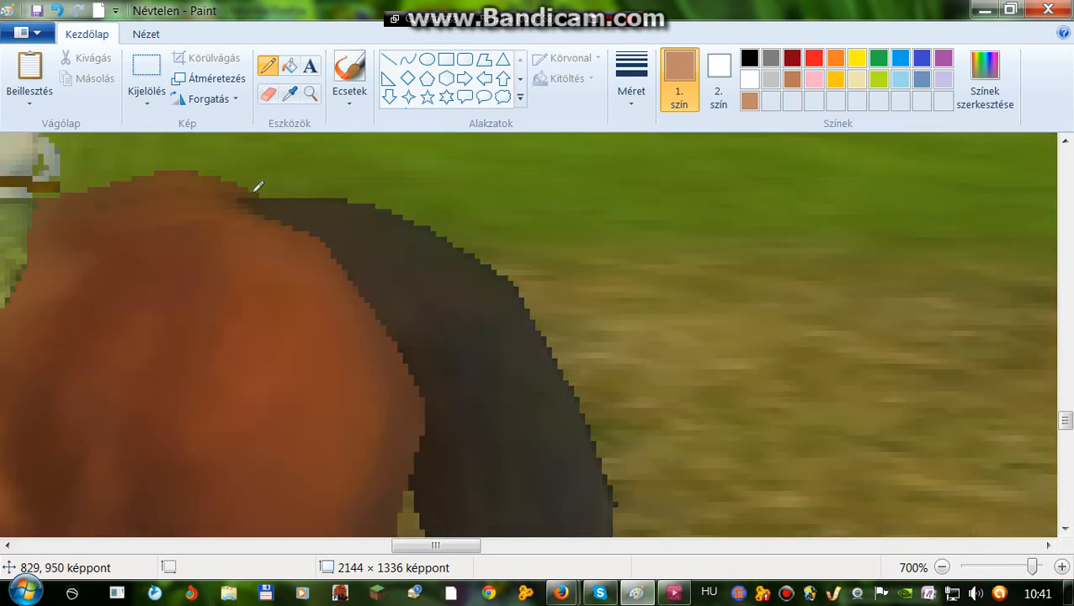
# Step: Draw thin tan lines tracing a strand along the top of the horse's tail
pyautogui.moveTo(258, 187); pyautogui.dragTo(329, 225)
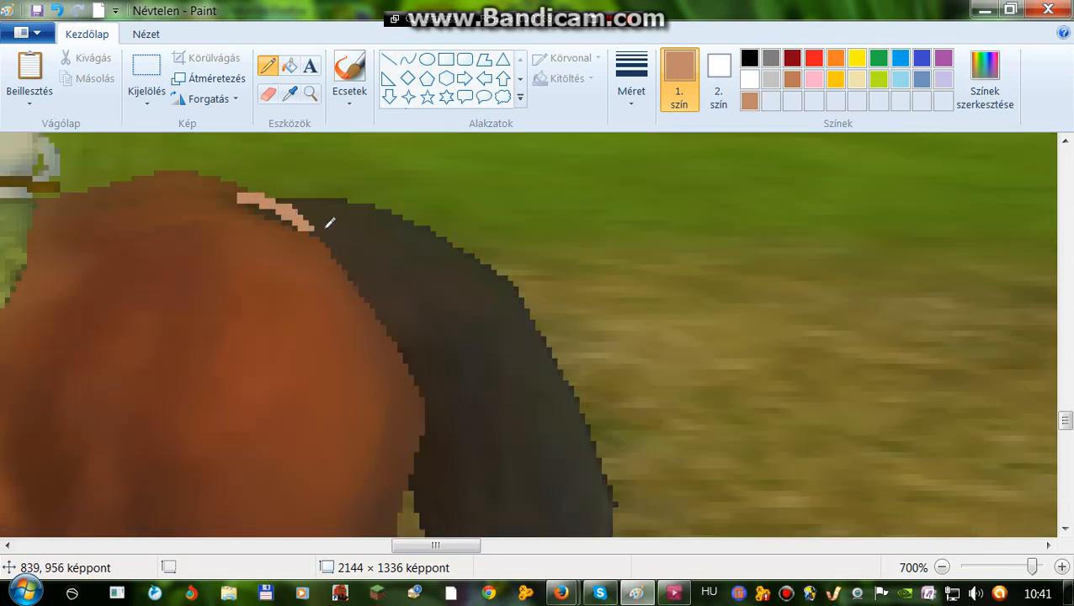
pyautogui.moveTo(328, 223); pyautogui.dragTo(454, 318)
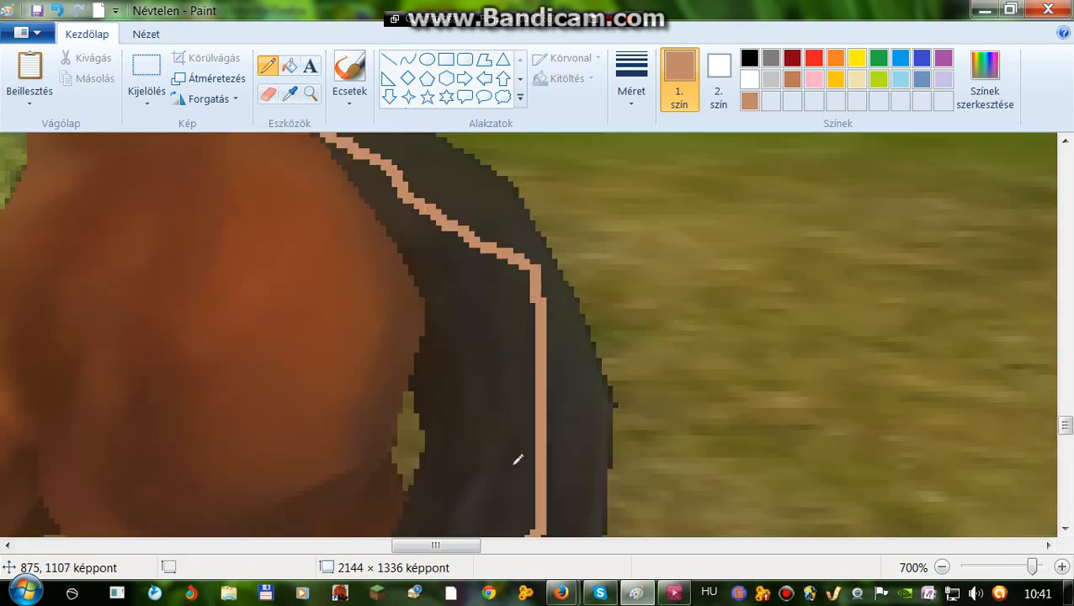
pyautogui.scroll(3)
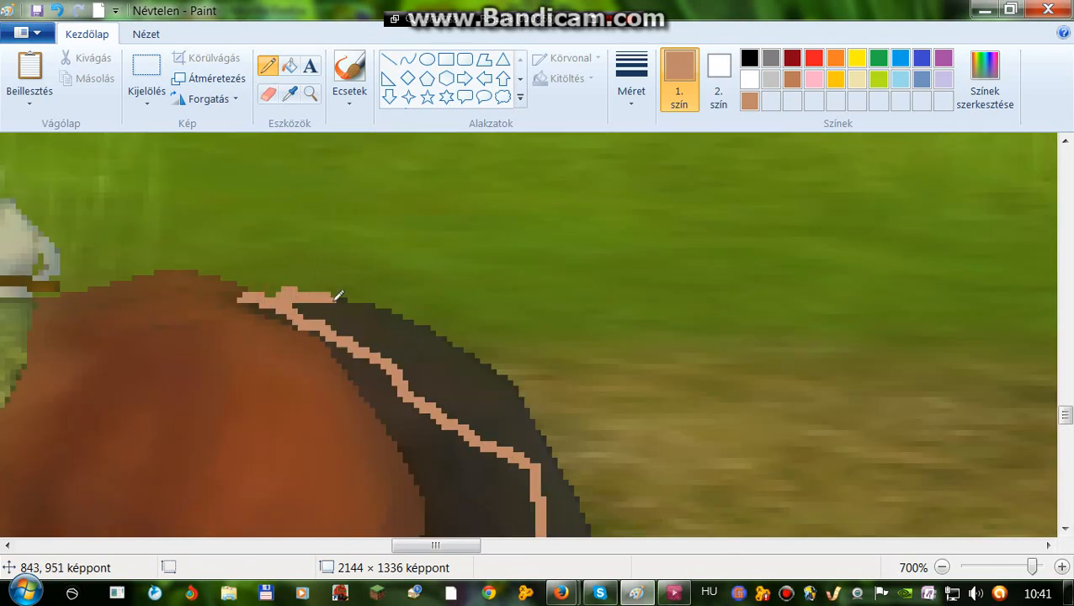
pyautogui.moveTo(336, 299); pyautogui.dragTo(438, 324)
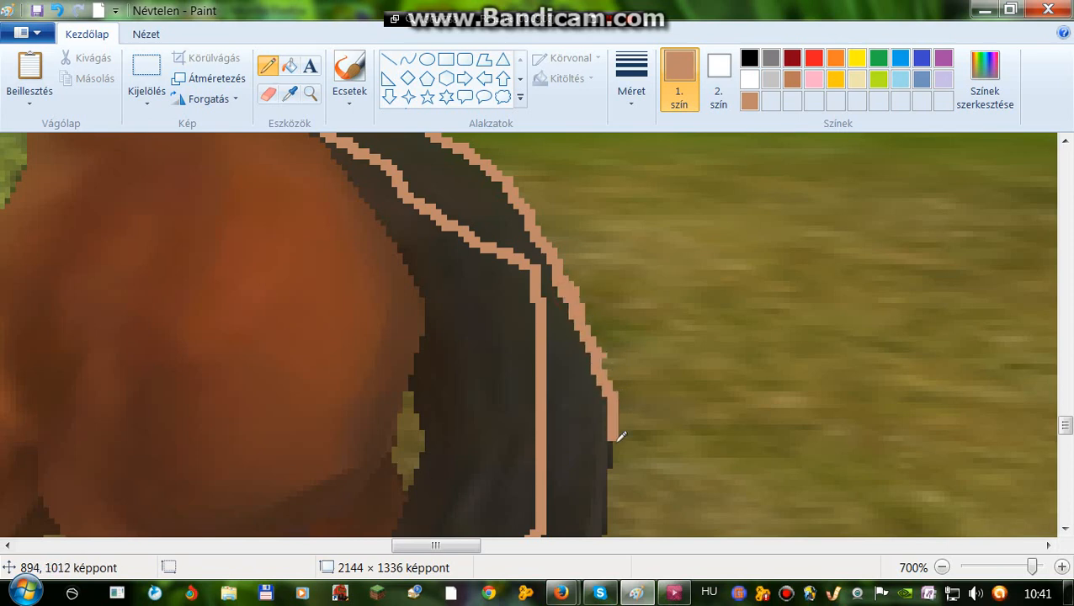
# Step: Trace a tan line down the tail's outer edge, scrolling toward the tip
pyautogui.scroll(-3)
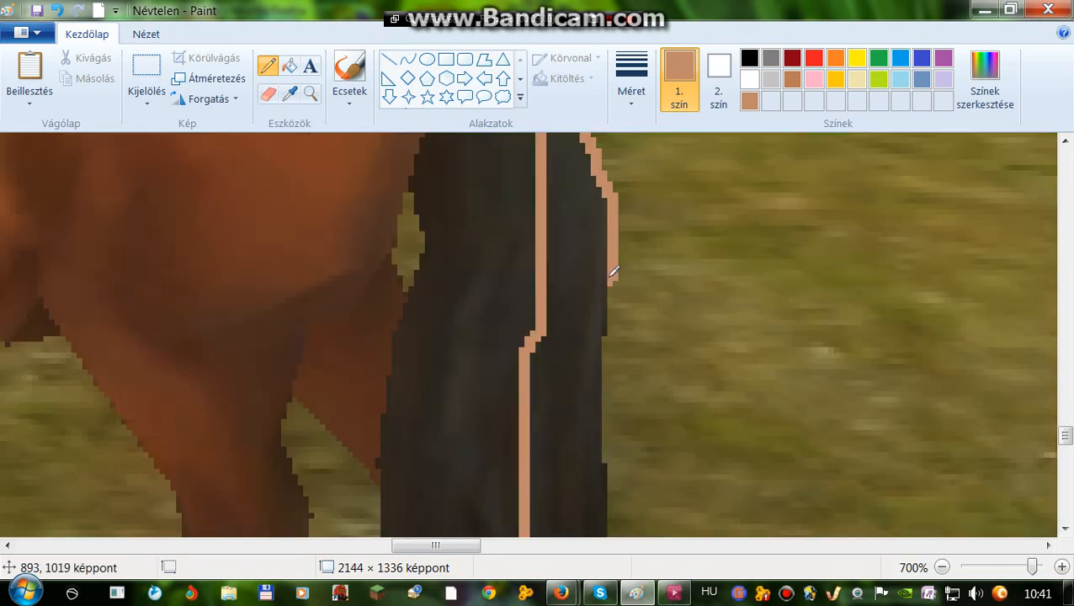
pyautogui.moveTo(611, 269); pyautogui.dragTo(610, 413)
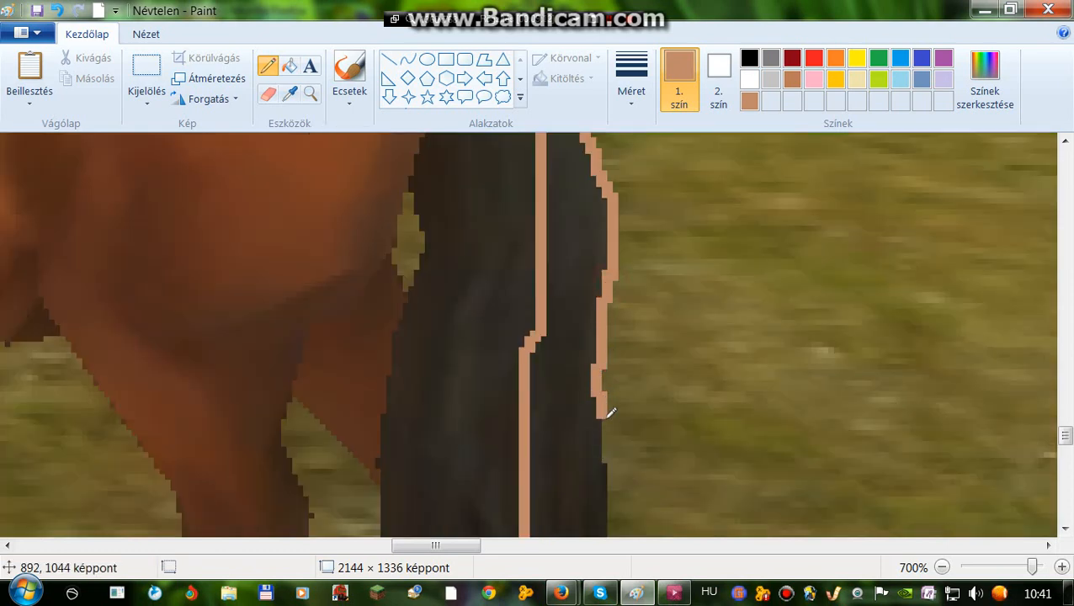
pyautogui.scroll(-3)
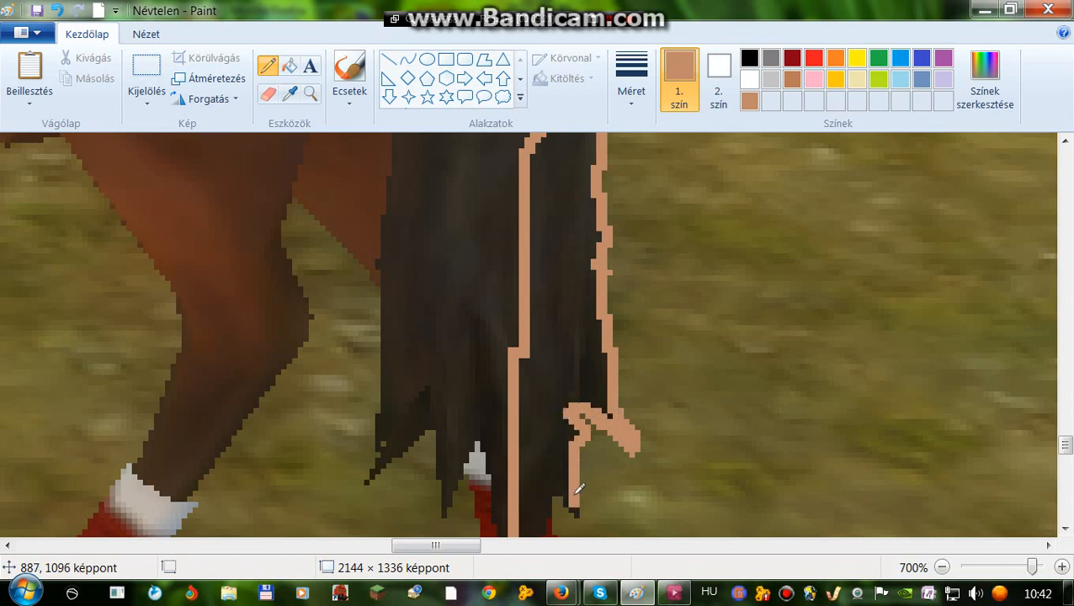
pyautogui.scroll(-3)
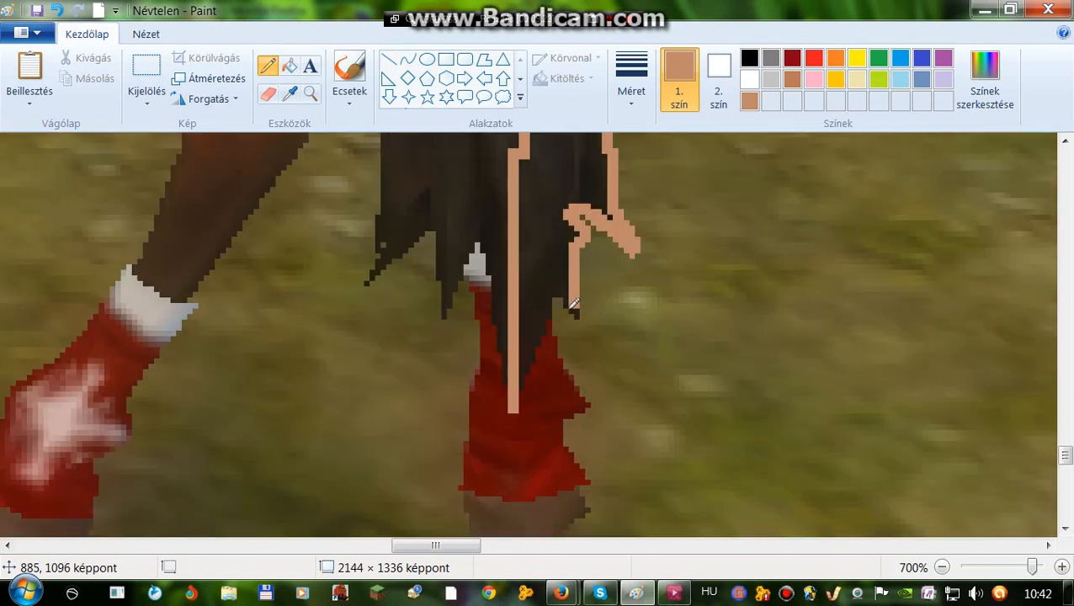